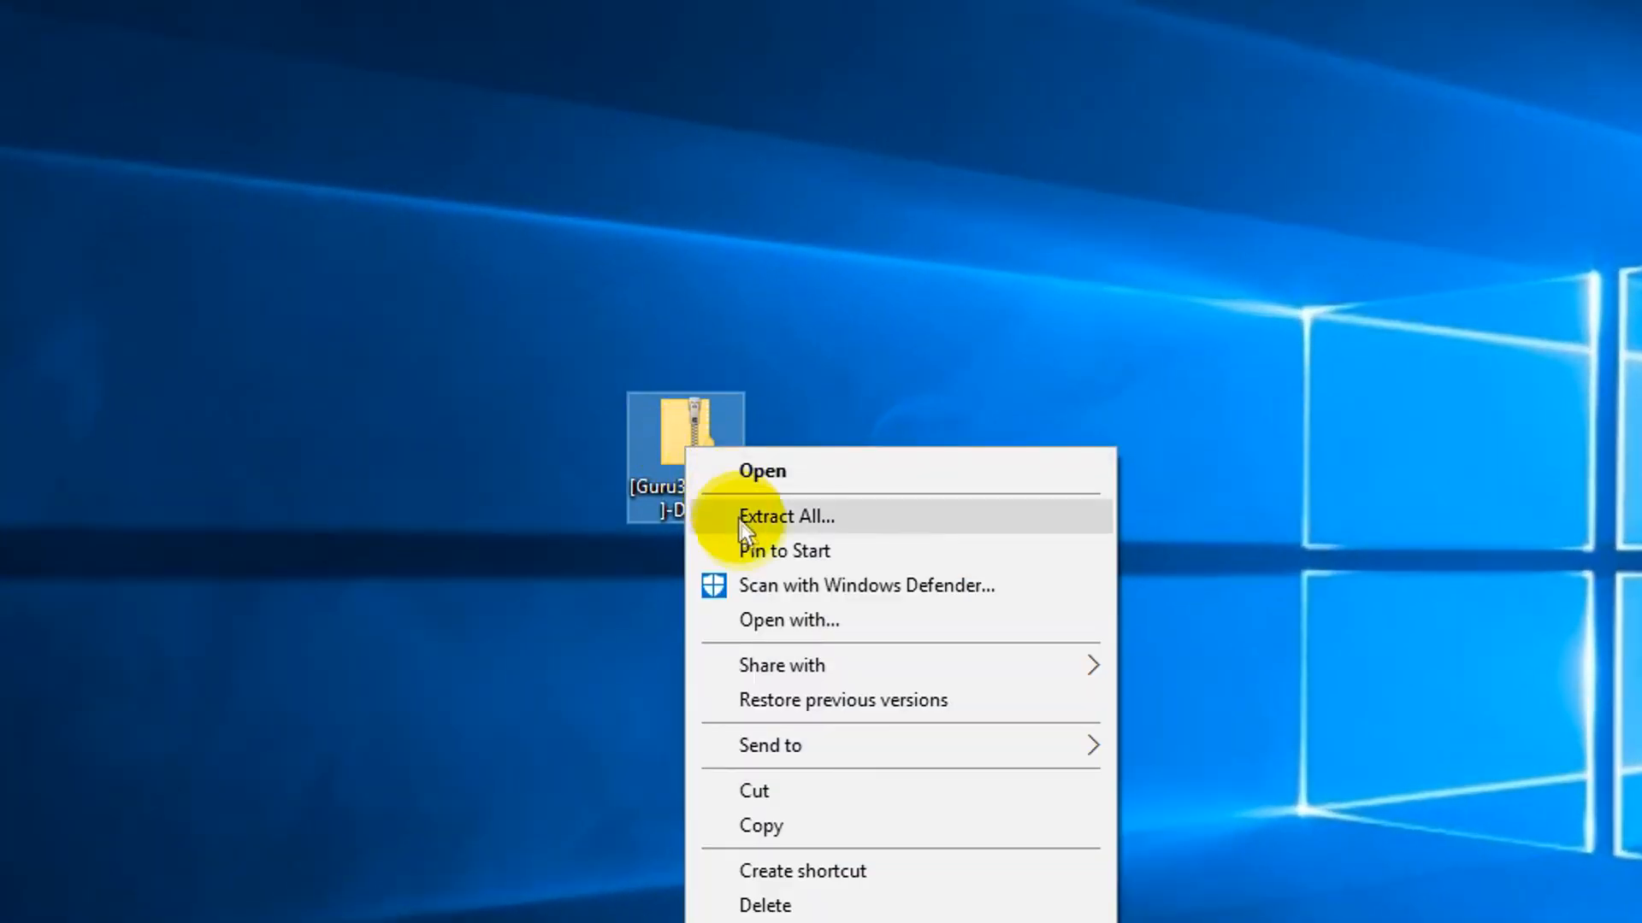
mouse_move(754, 584)
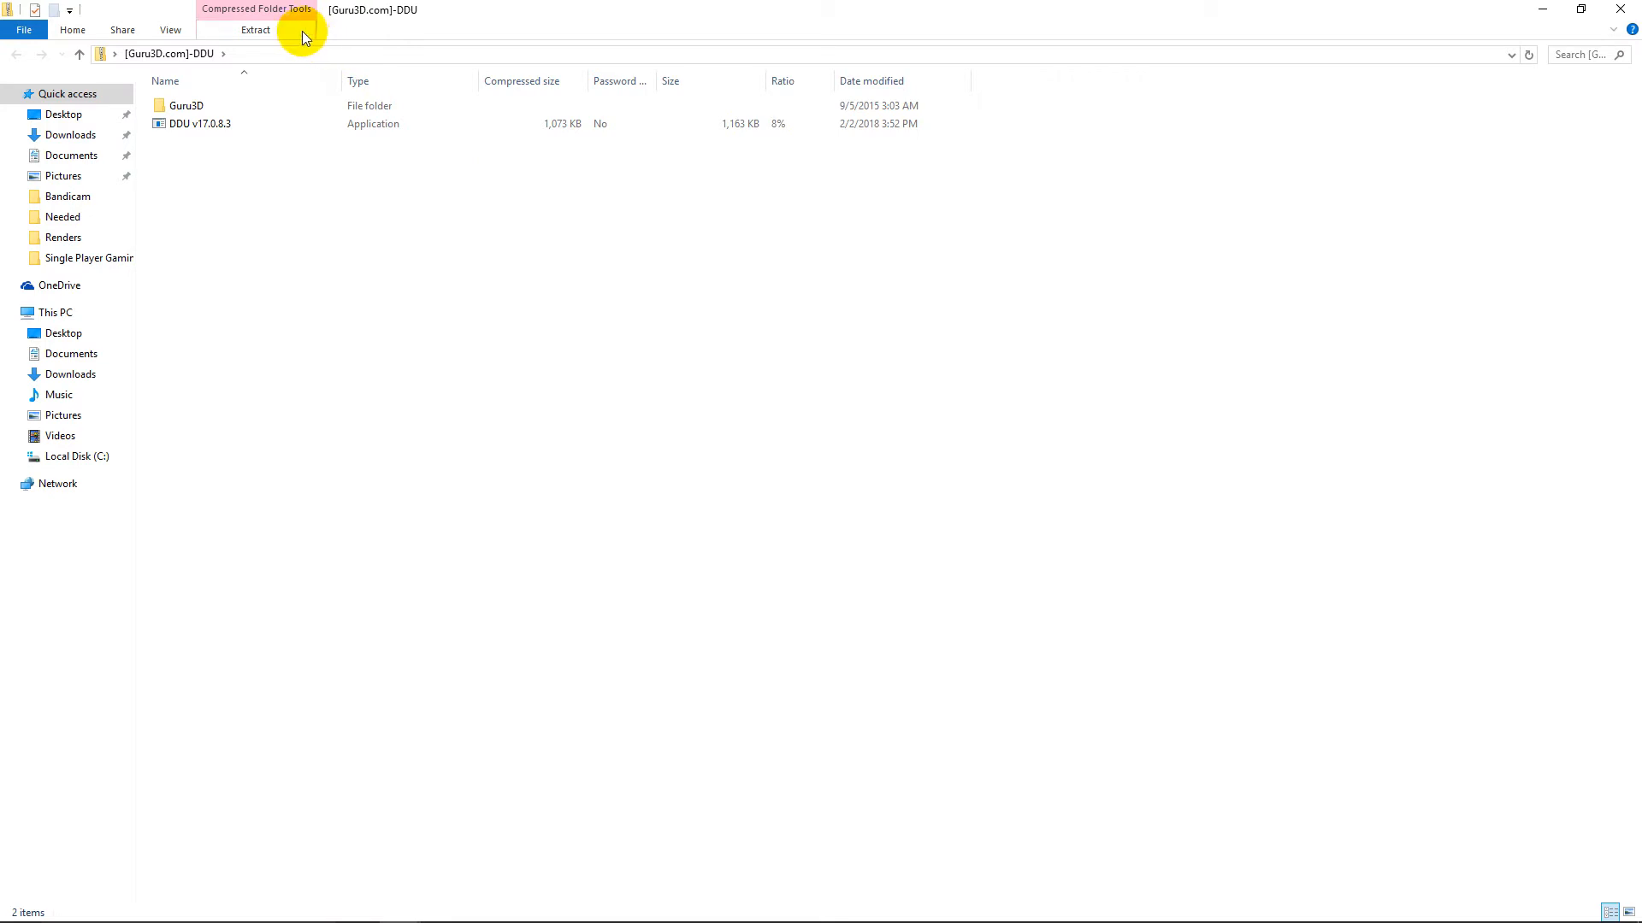
Extract all files from the DDU zip archive into a folder on the Desktop.
click(255, 29)
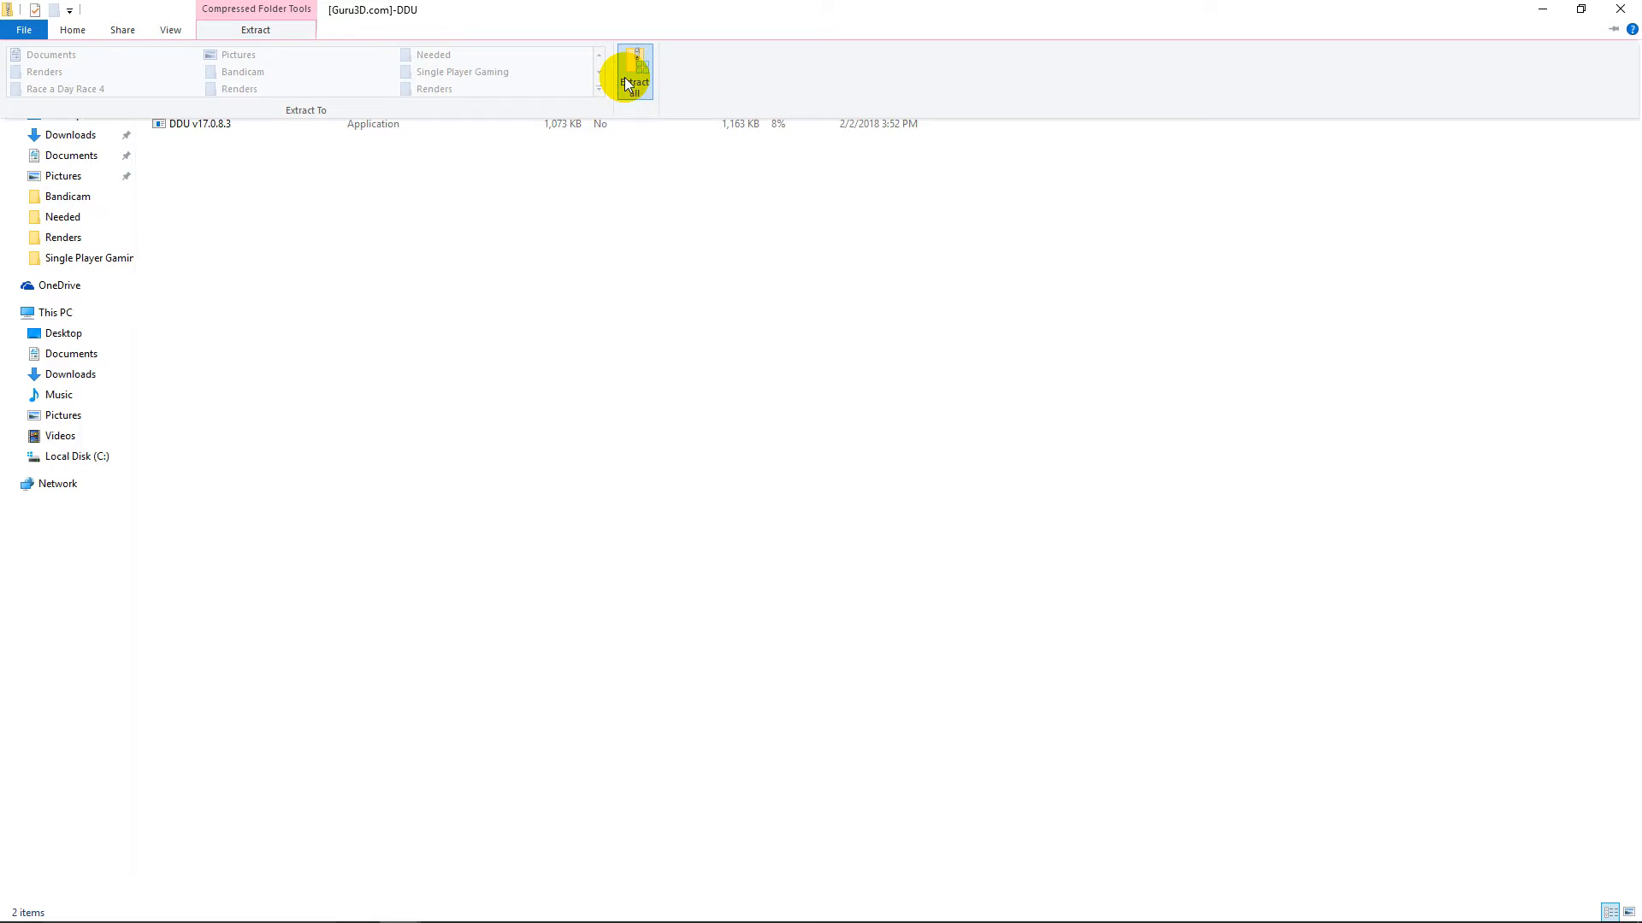
click(632, 82)
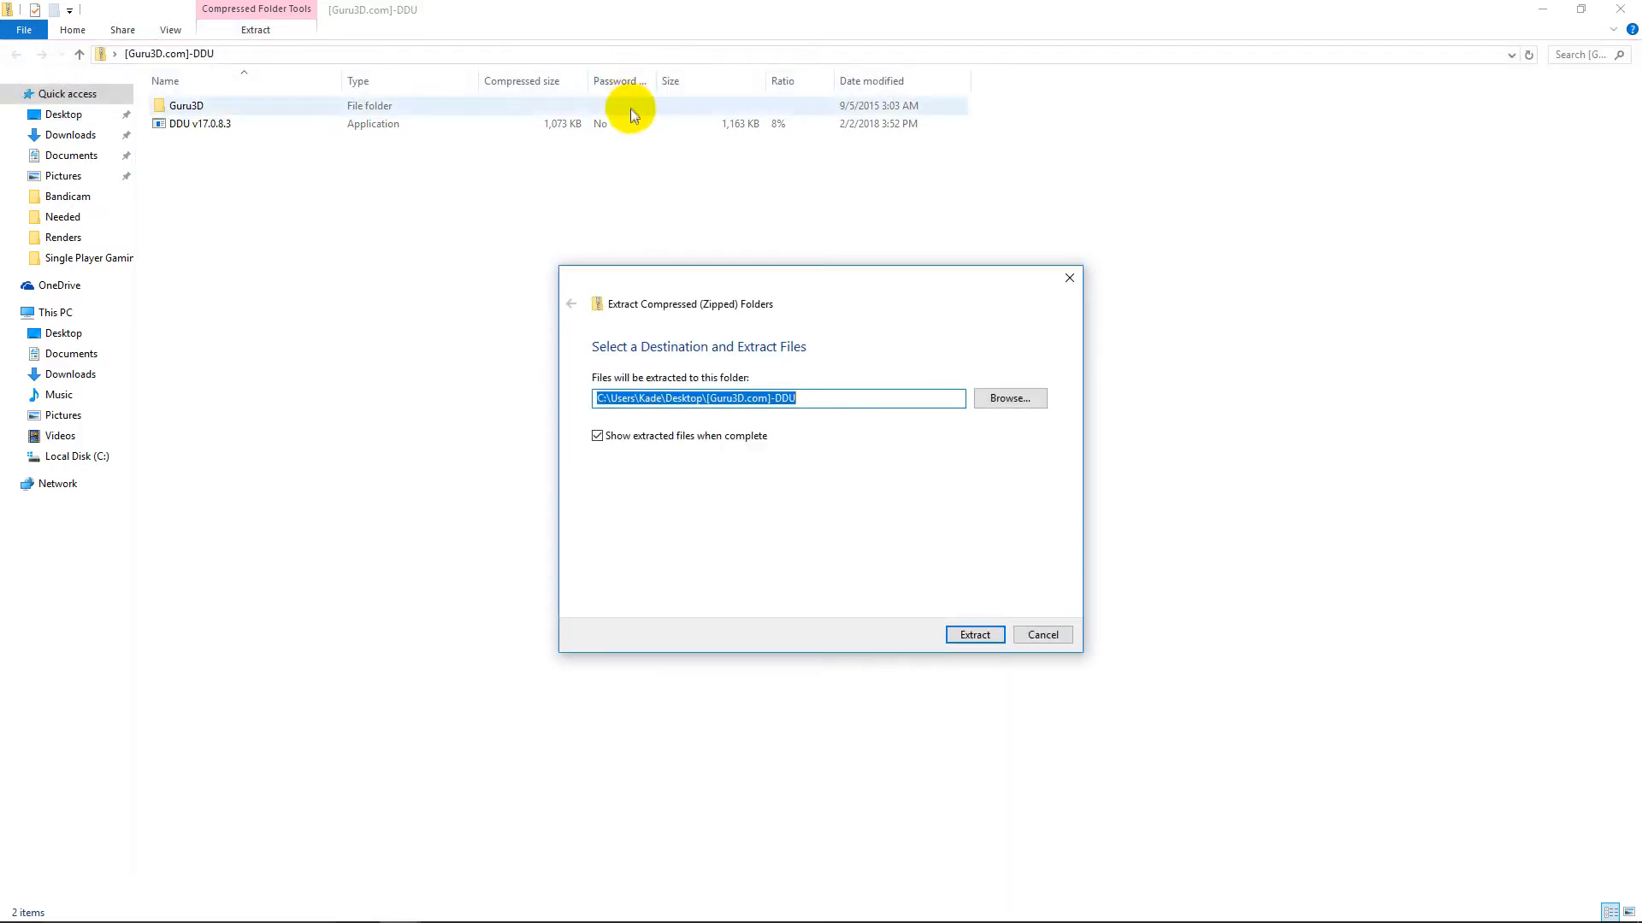
mouse_move(893, 513)
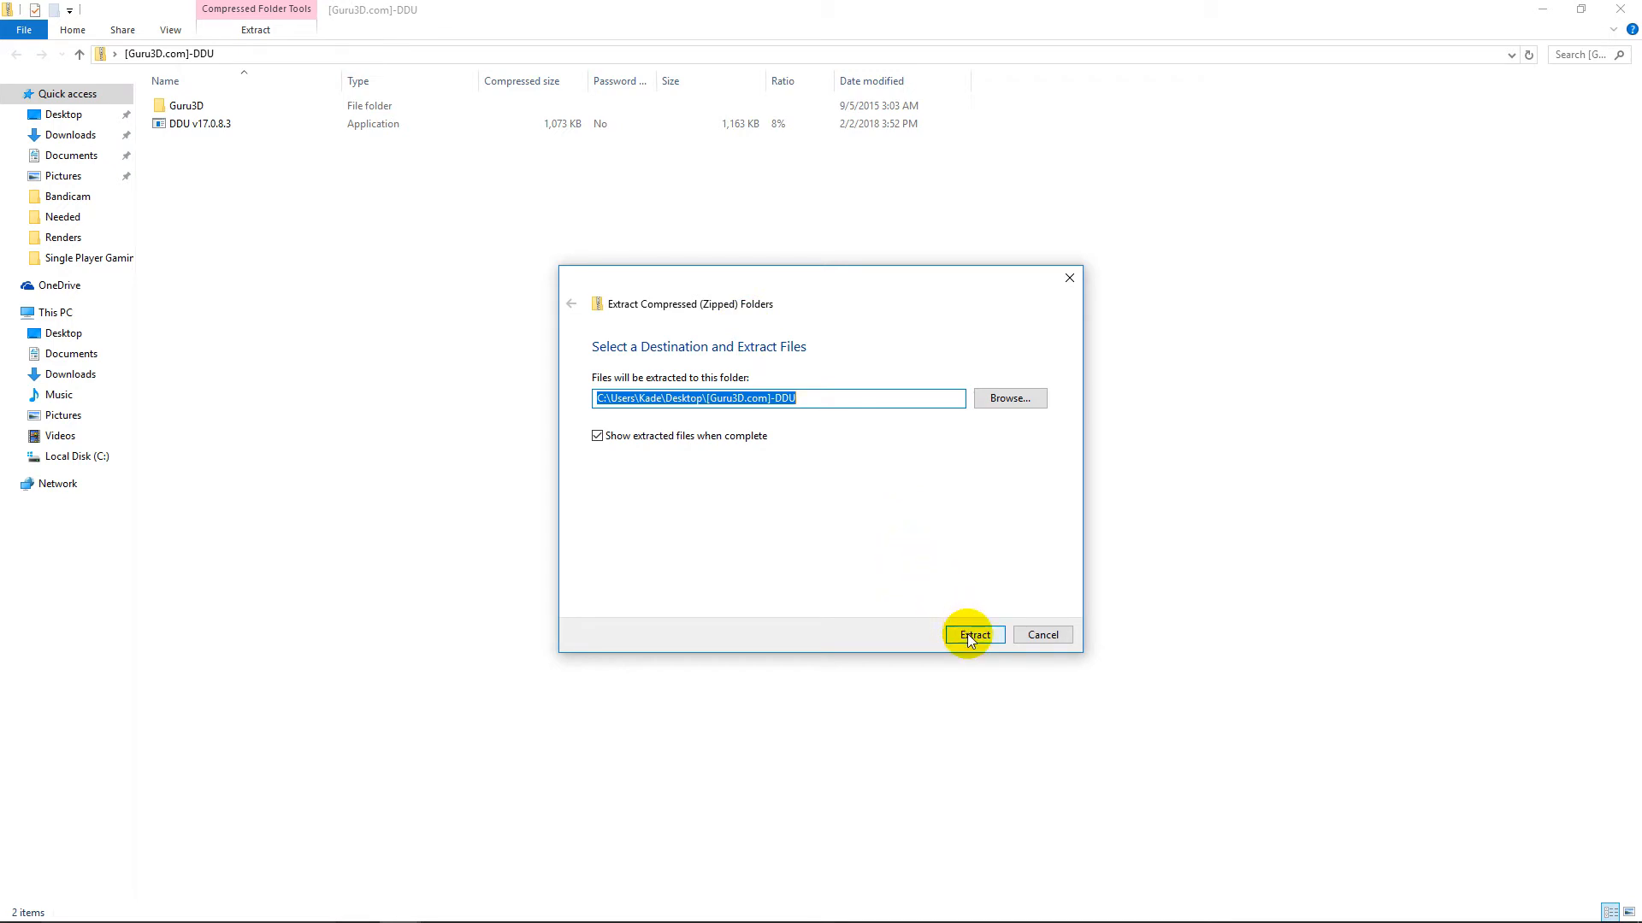
click(971, 634)
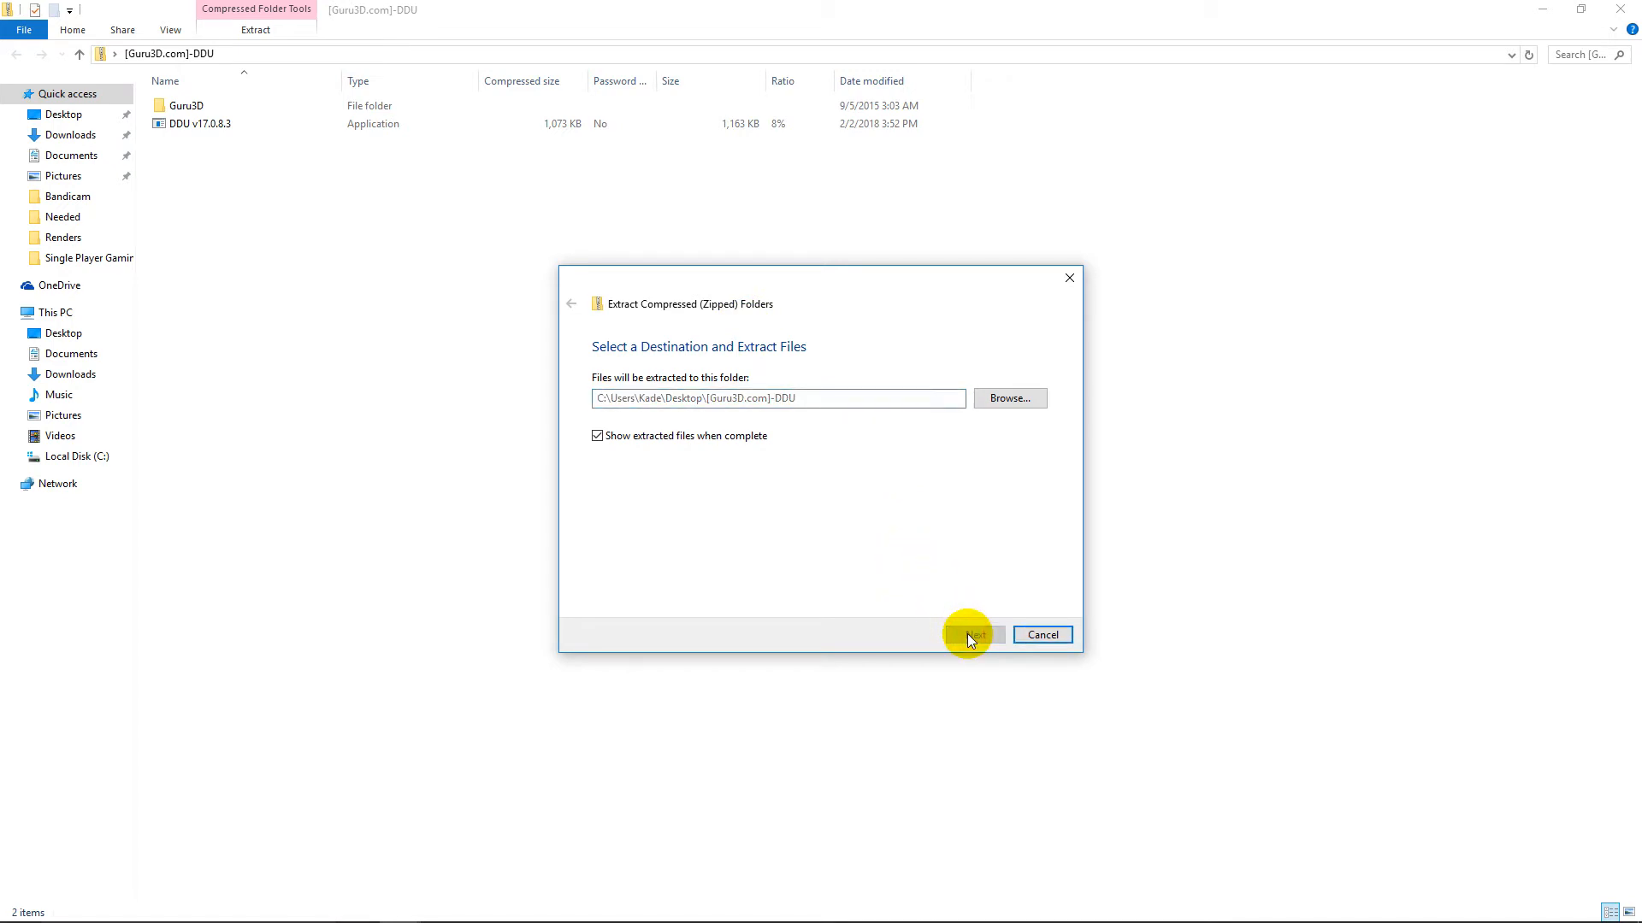
click(972, 634)
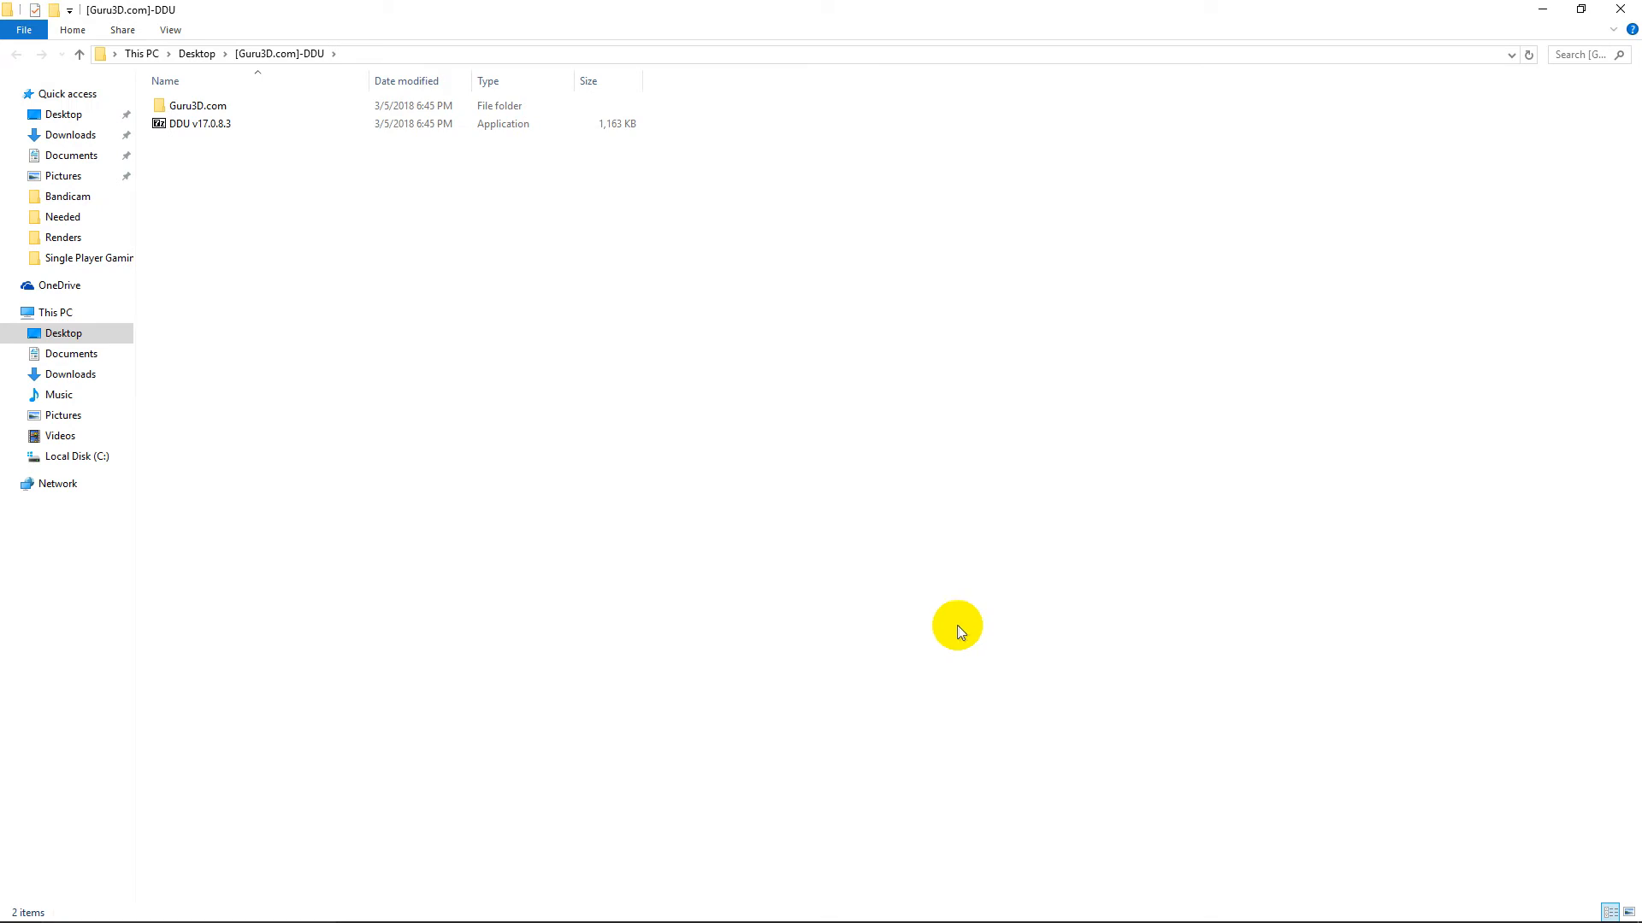
mouse_move(377, 239)
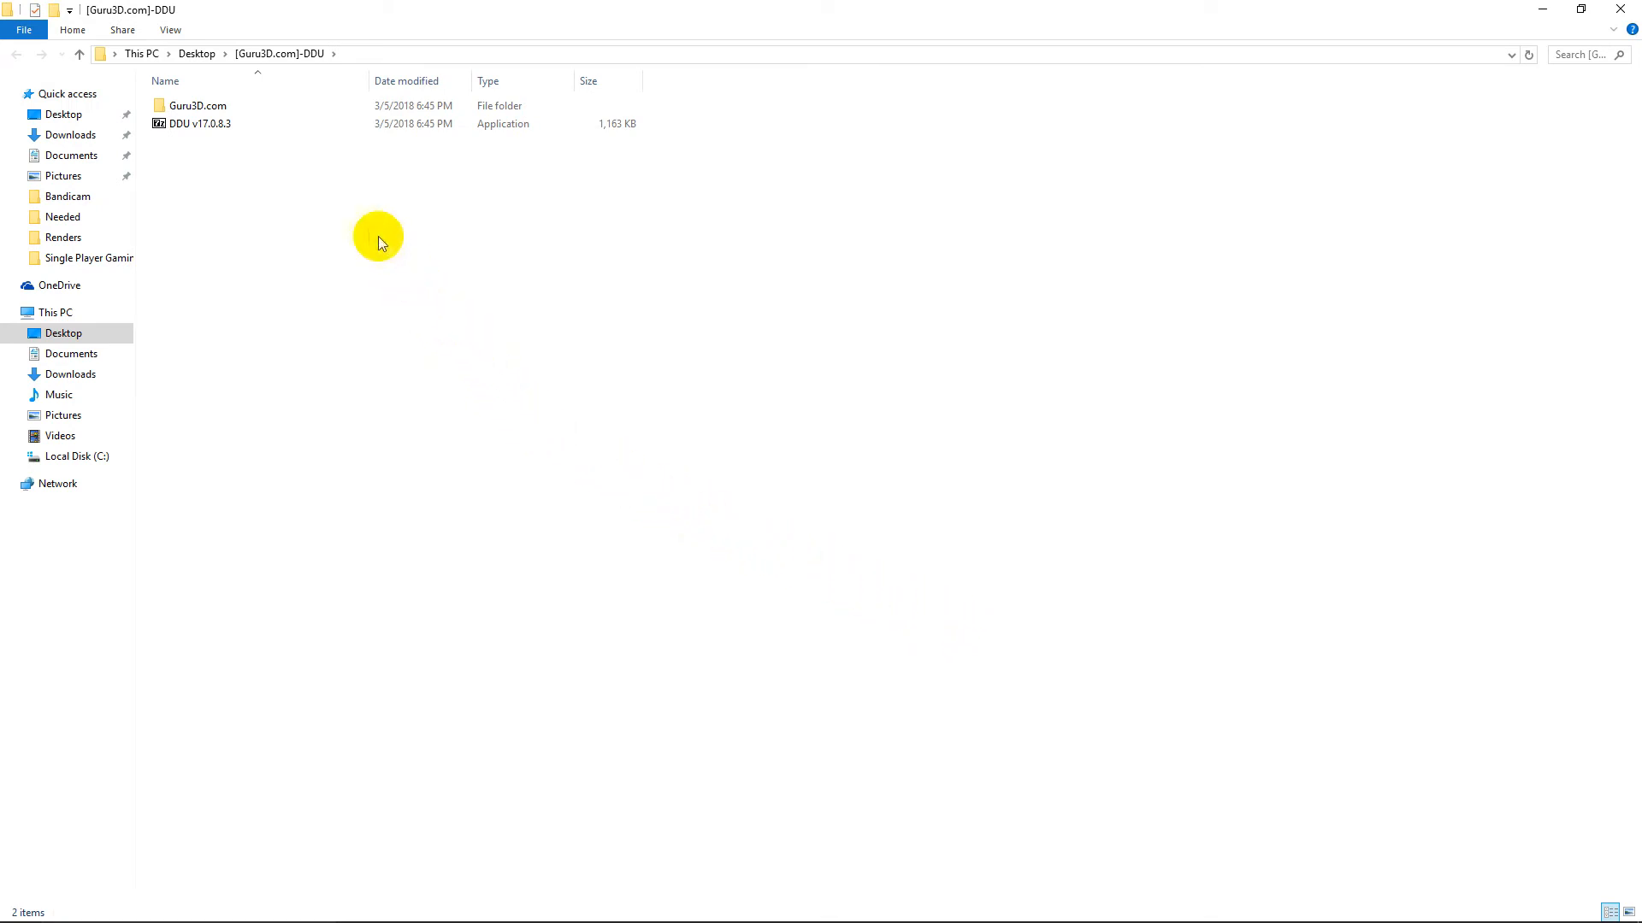
Run the DDU v17.0.8.3 self-extracting archive and unpack it into the current folder.
double_click(199, 123)
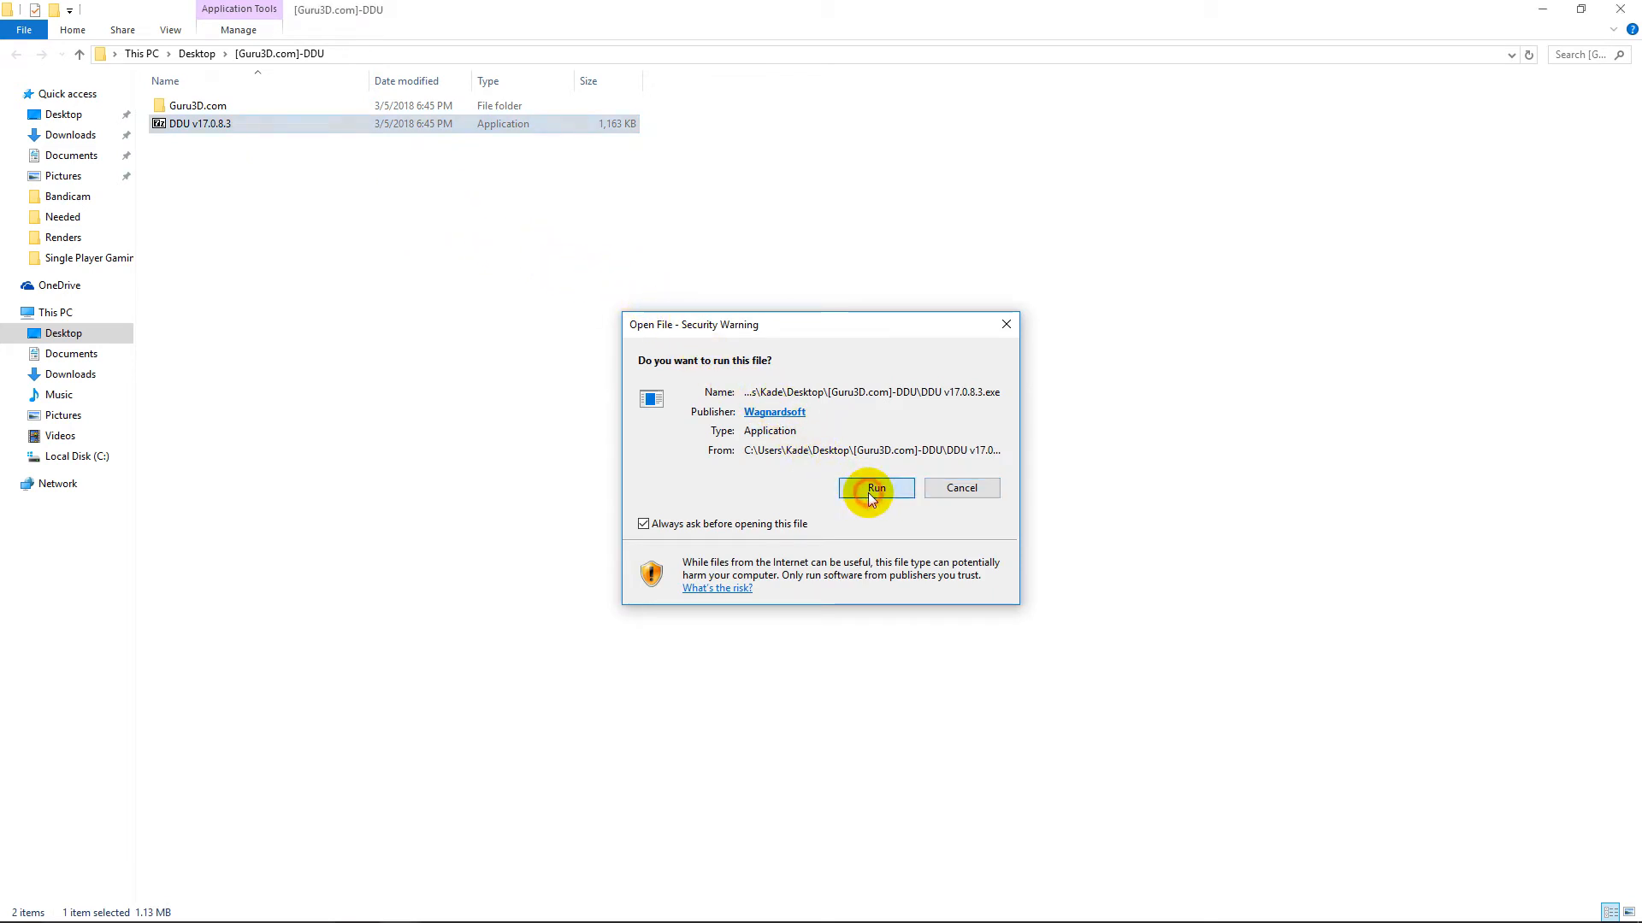
click(876, 488)
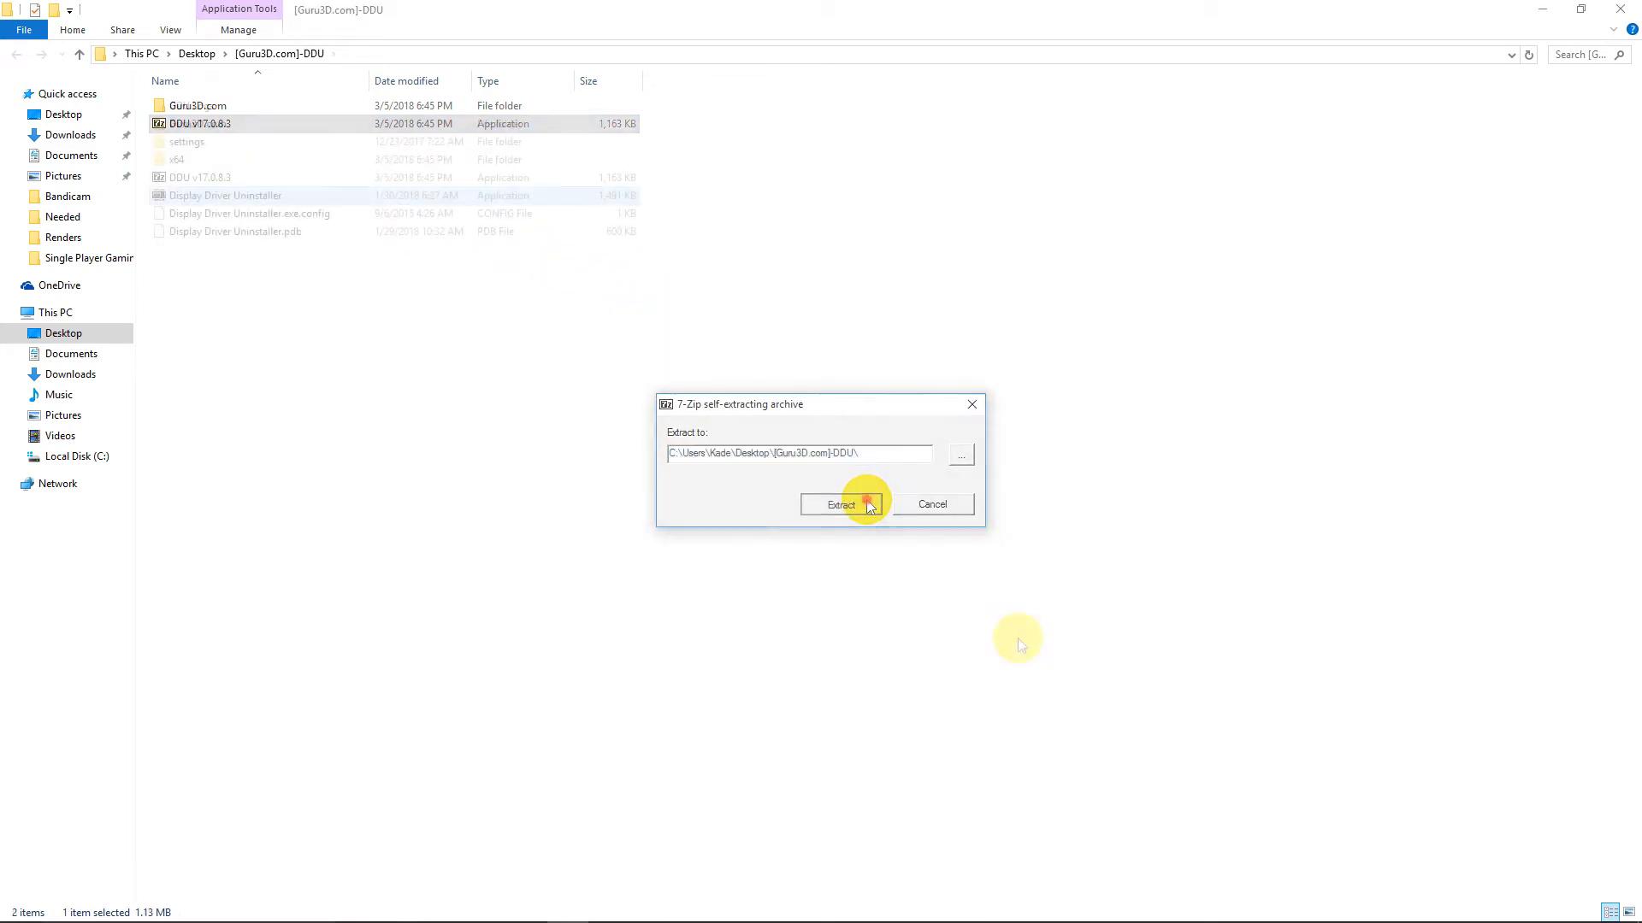
click(841, 502)
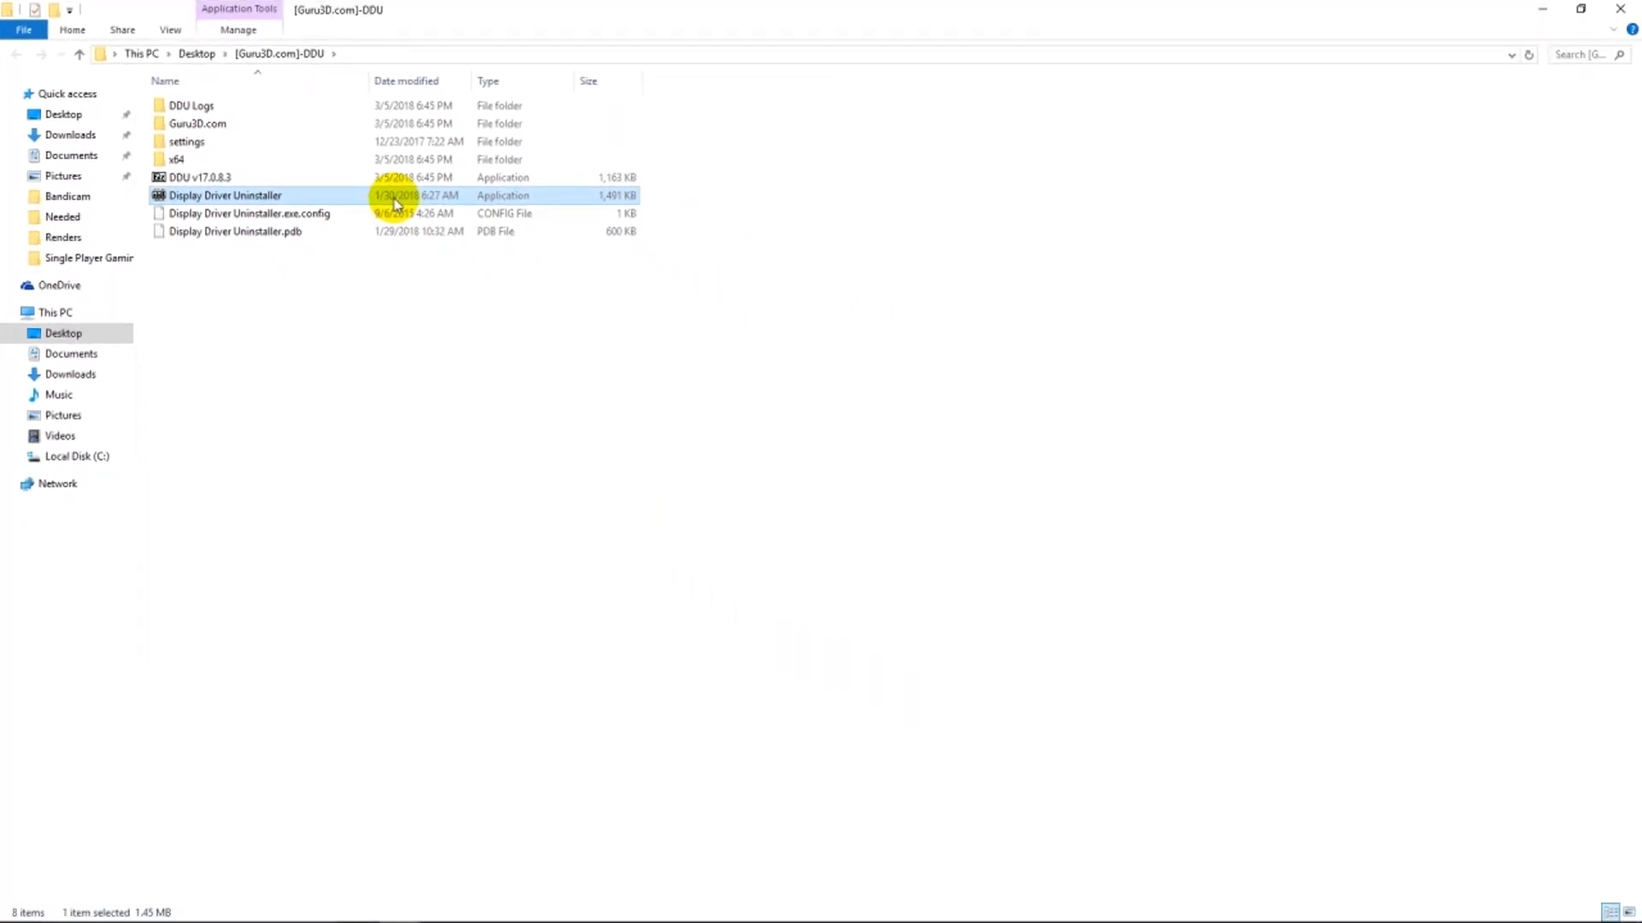
Launch Display Driver Uninstaller in Normal mode after considering the Safe Mode option.
double_click(224, 194)
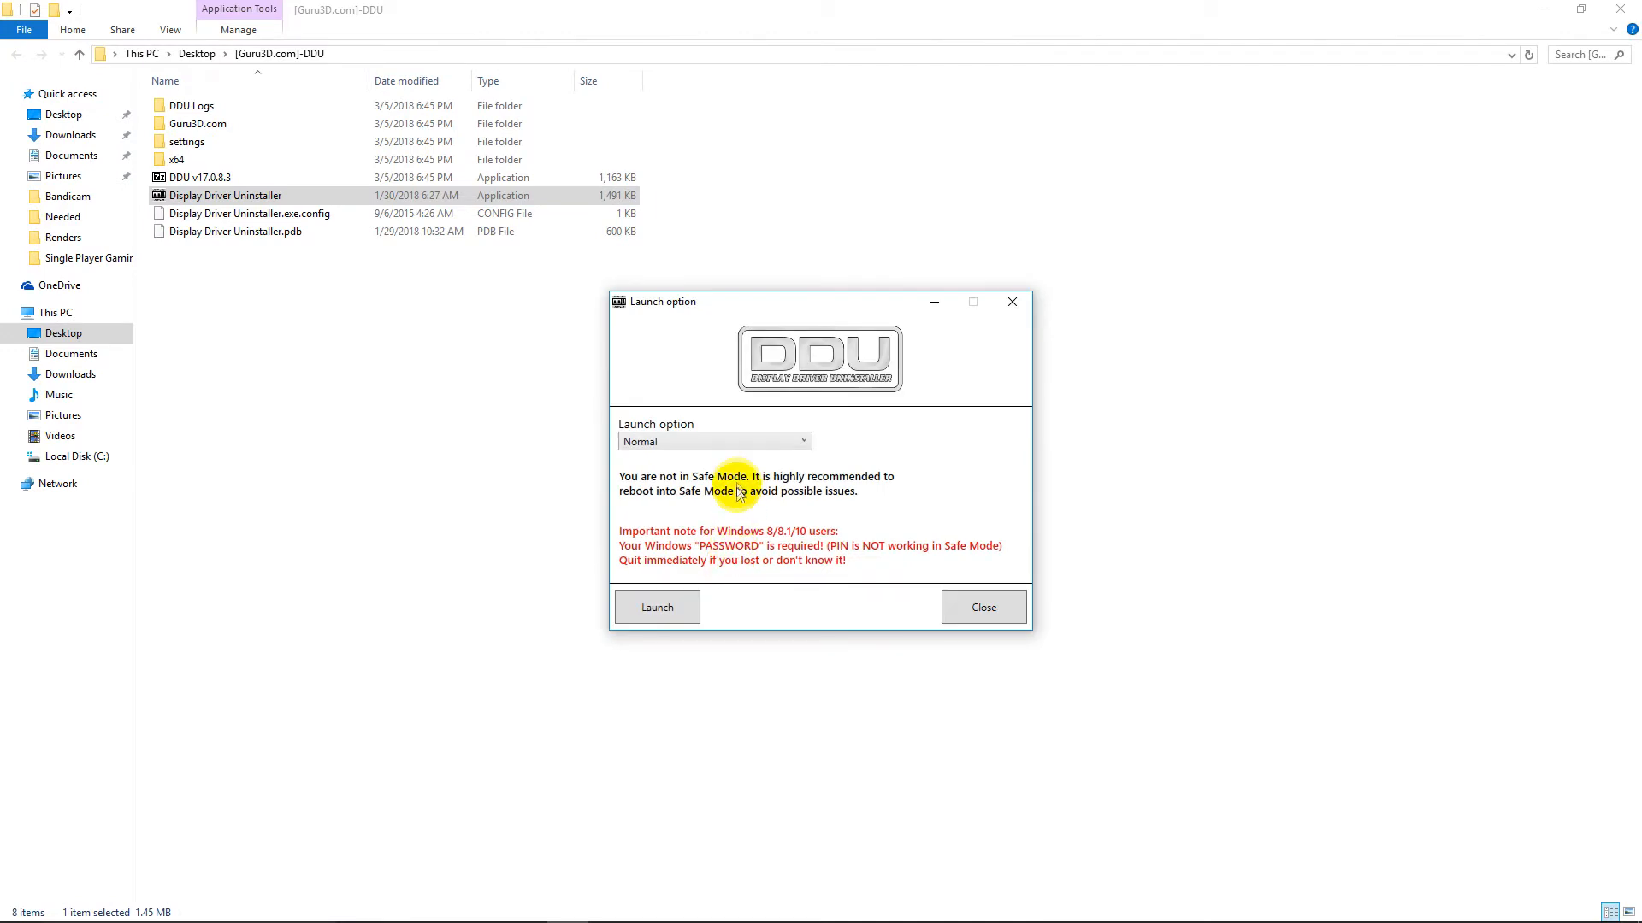
click(713, 441)
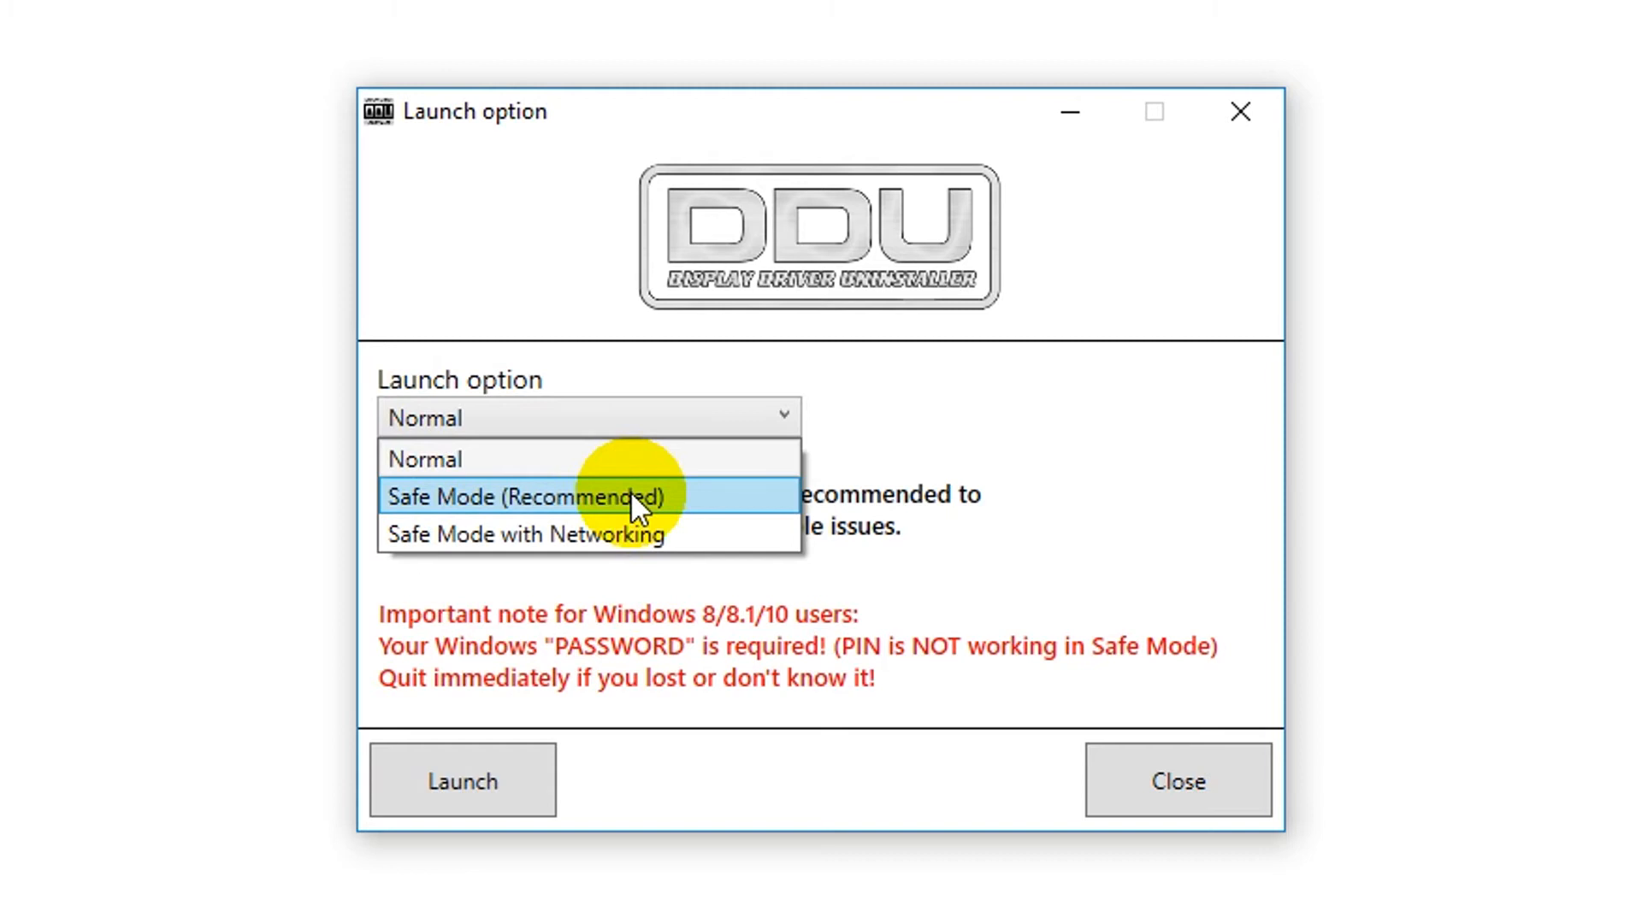
click(528, 496)
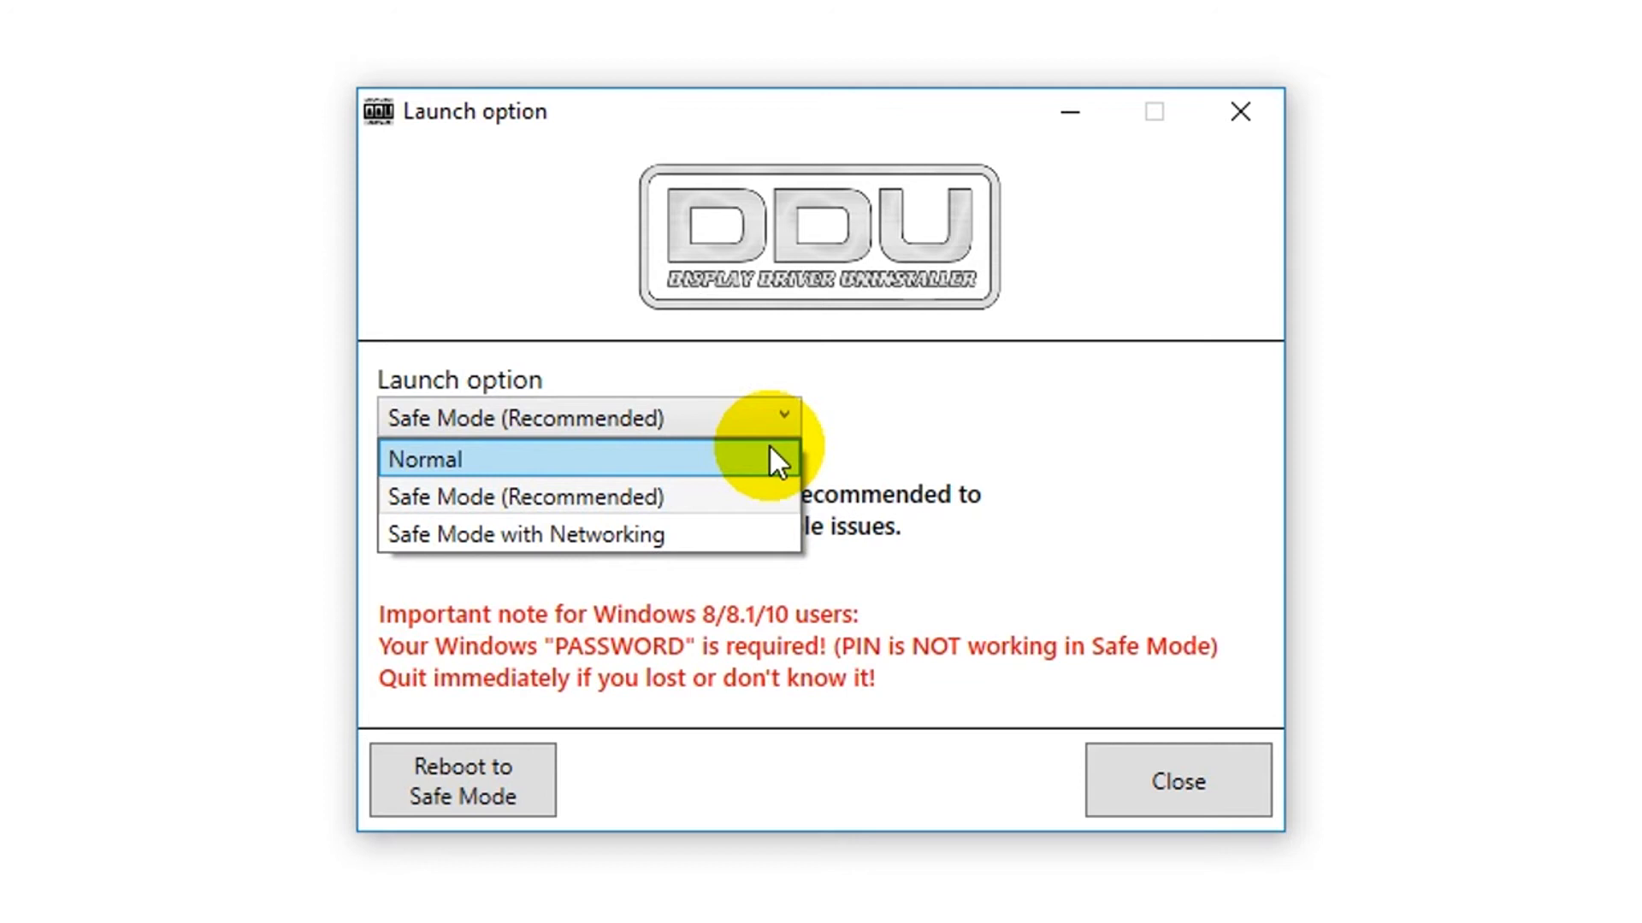
click(422, 459)
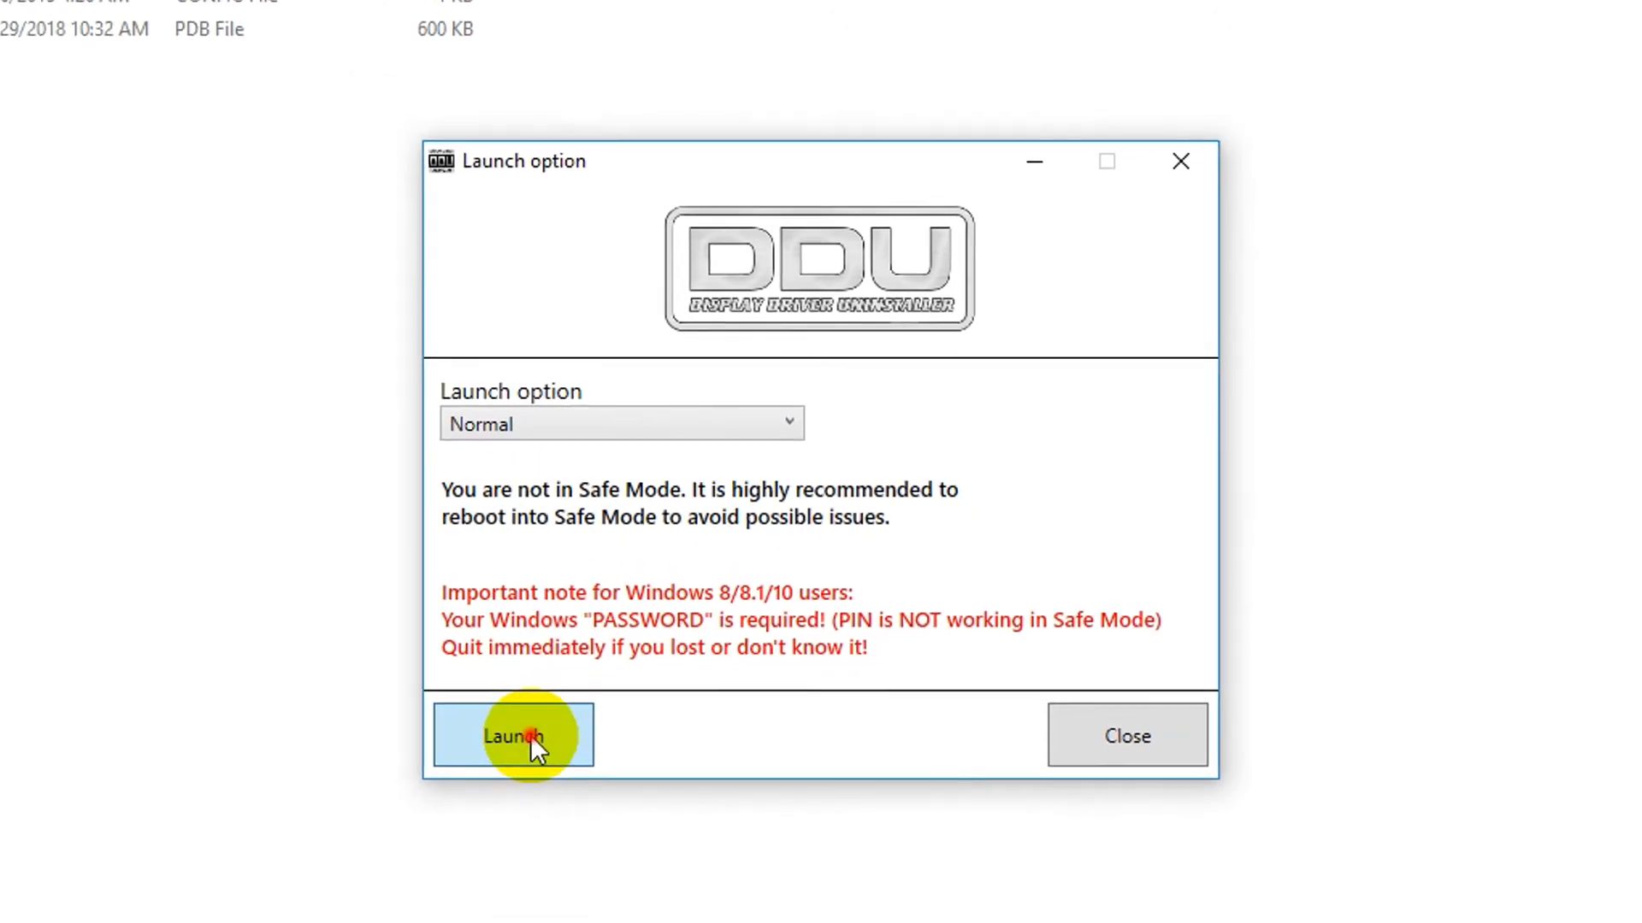
click(512, 734)
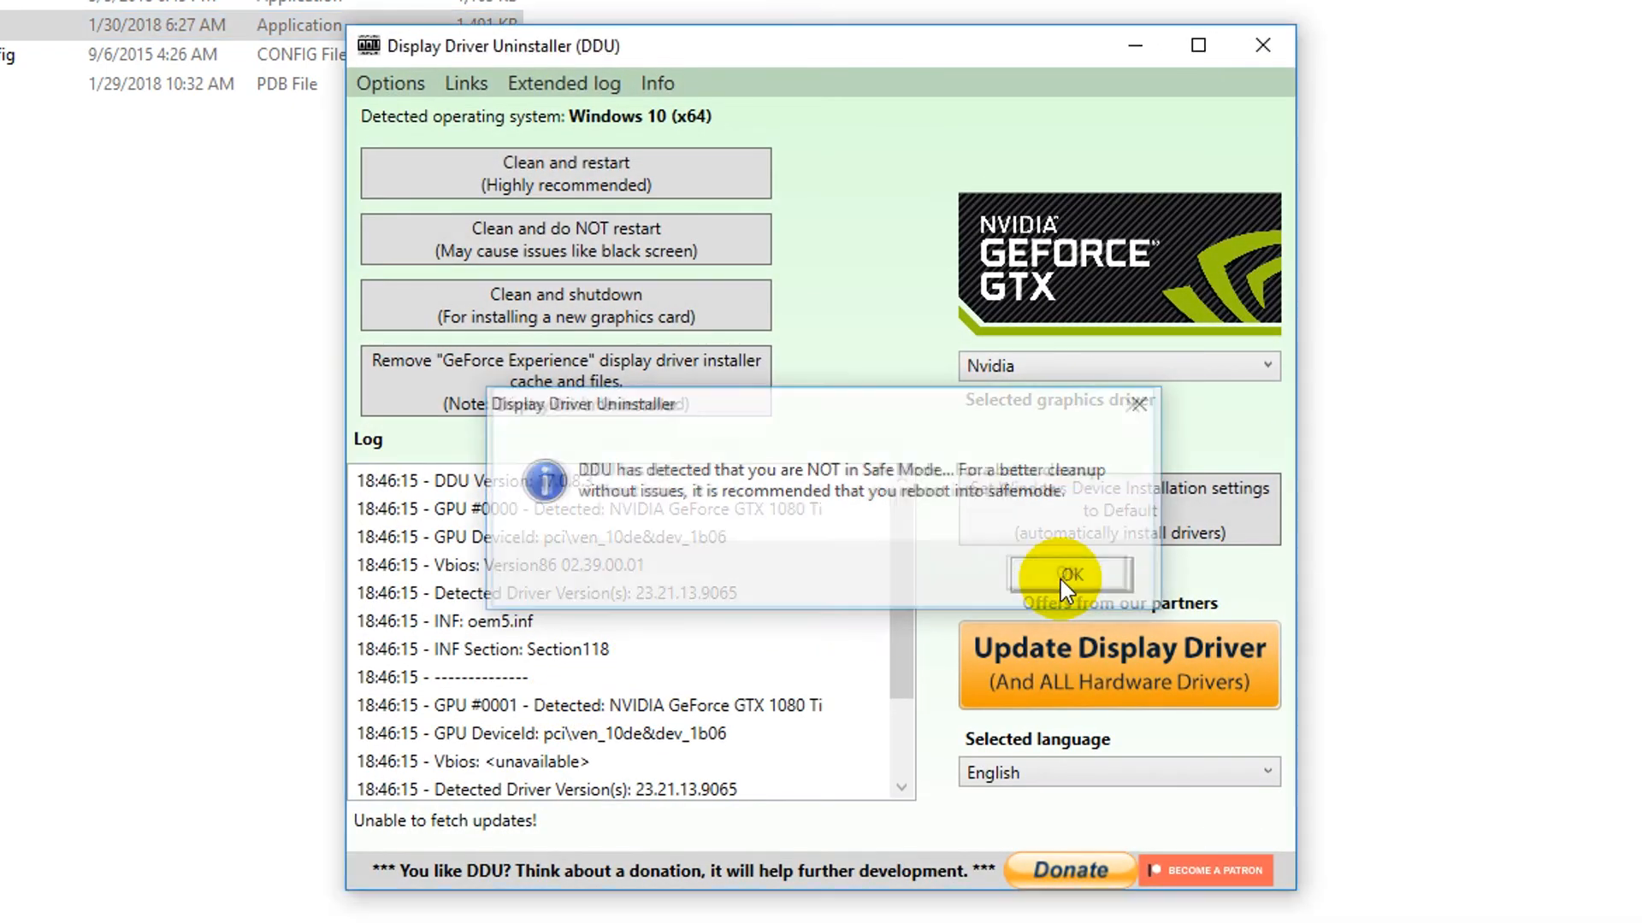
Dismiss the Safe Mode warning and return the graphics driver selection to Nvidia after trying Intel.
click(1065, 577)
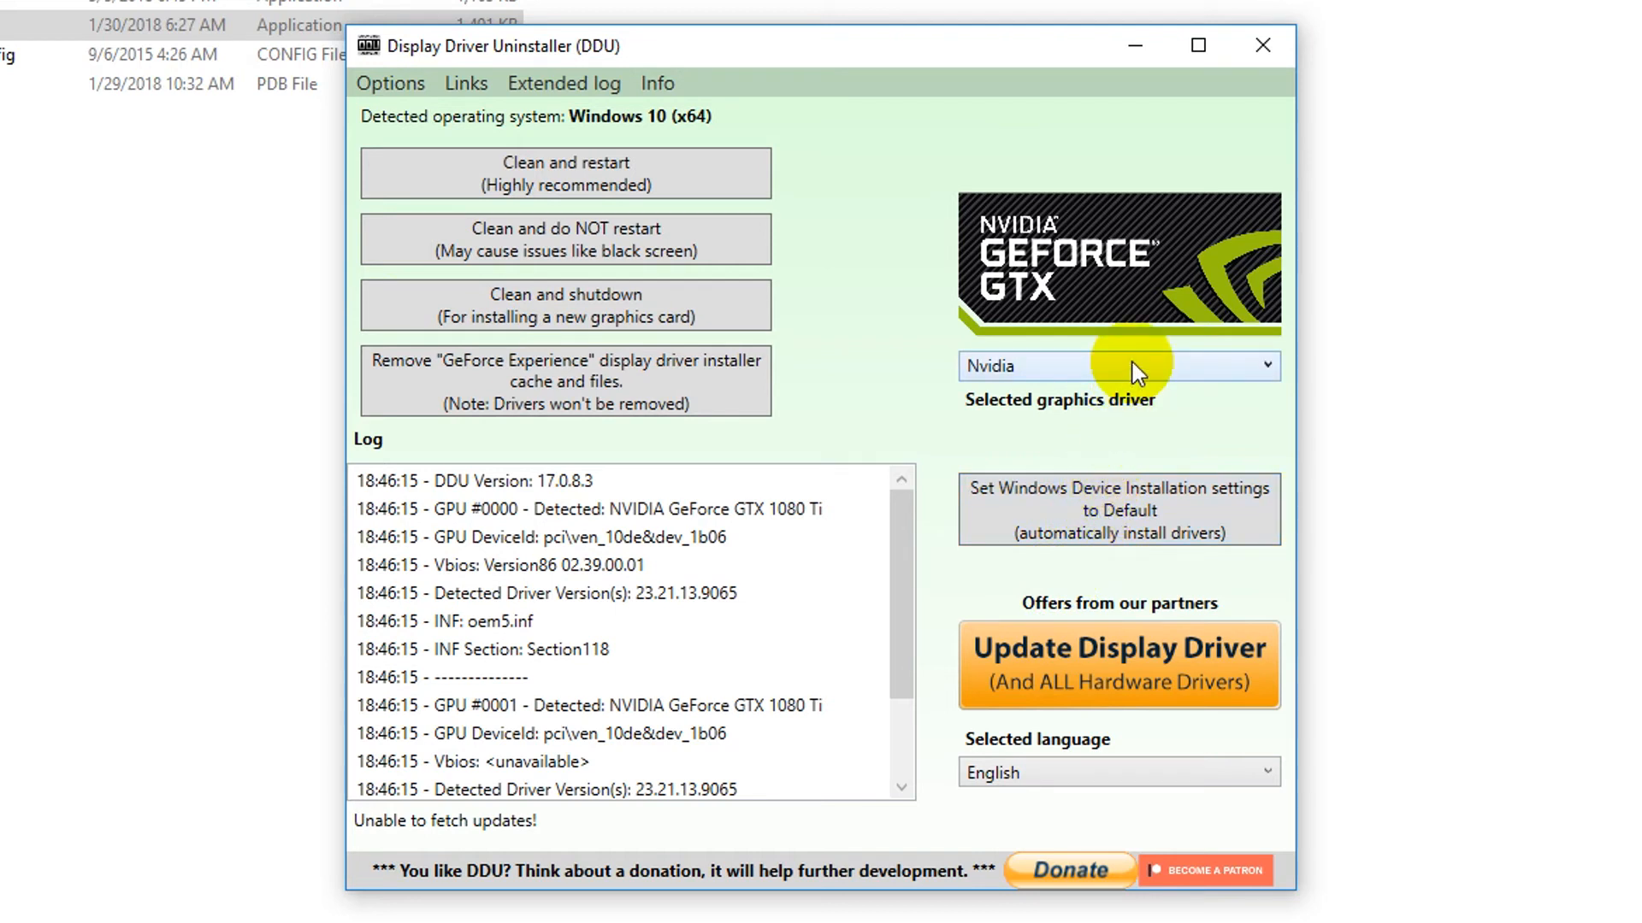
click(1115, 366)
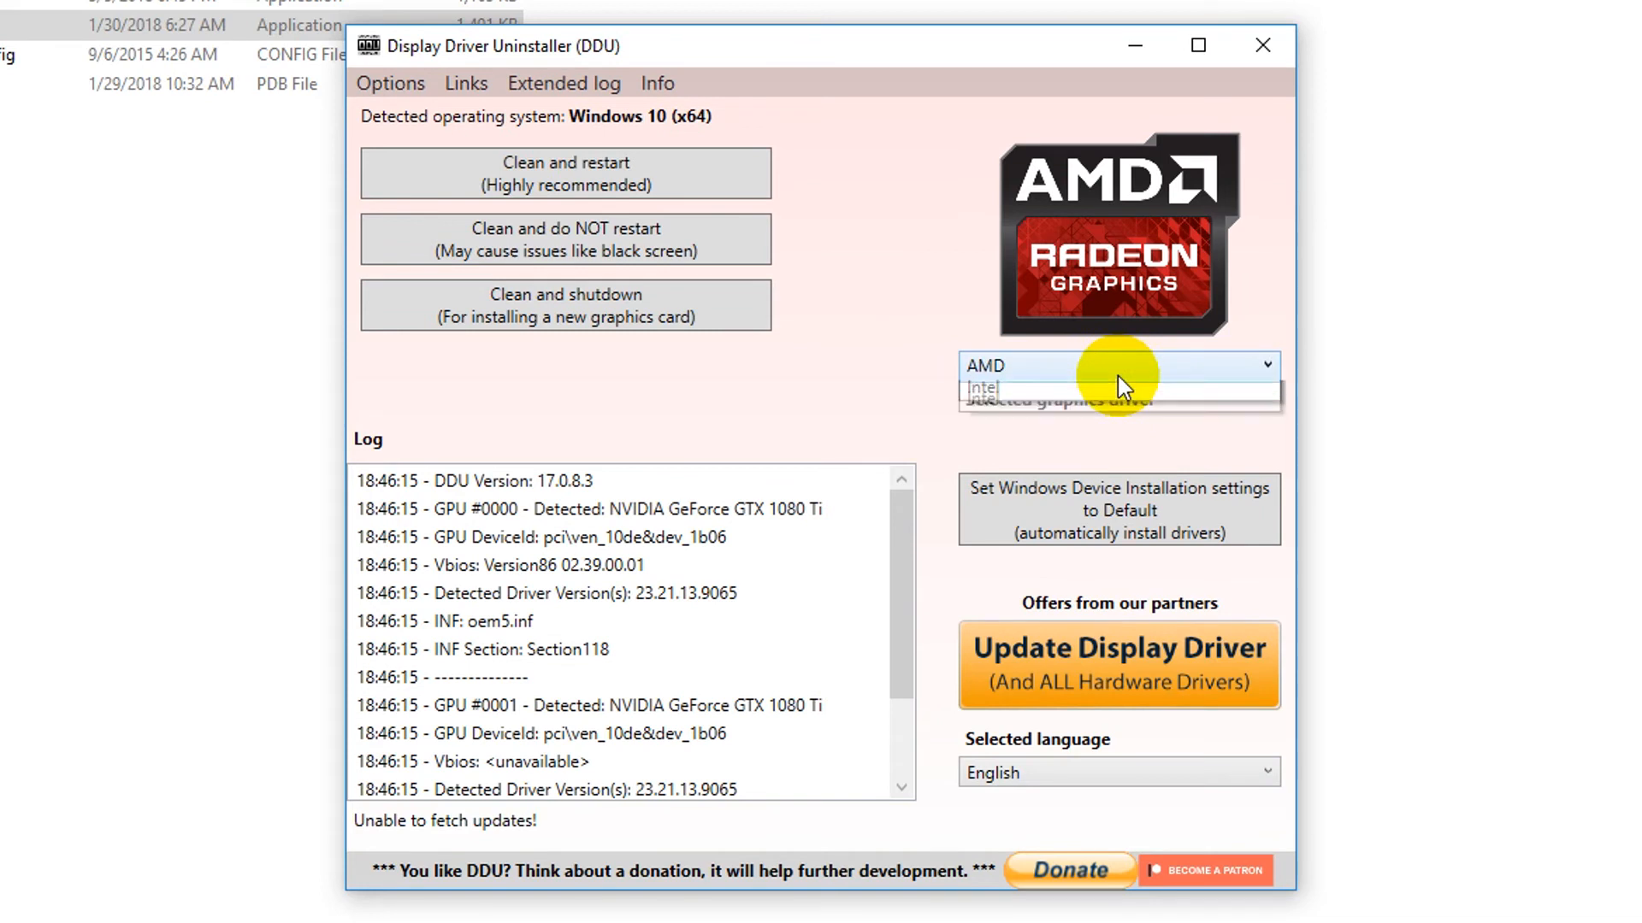
click(978, 388)
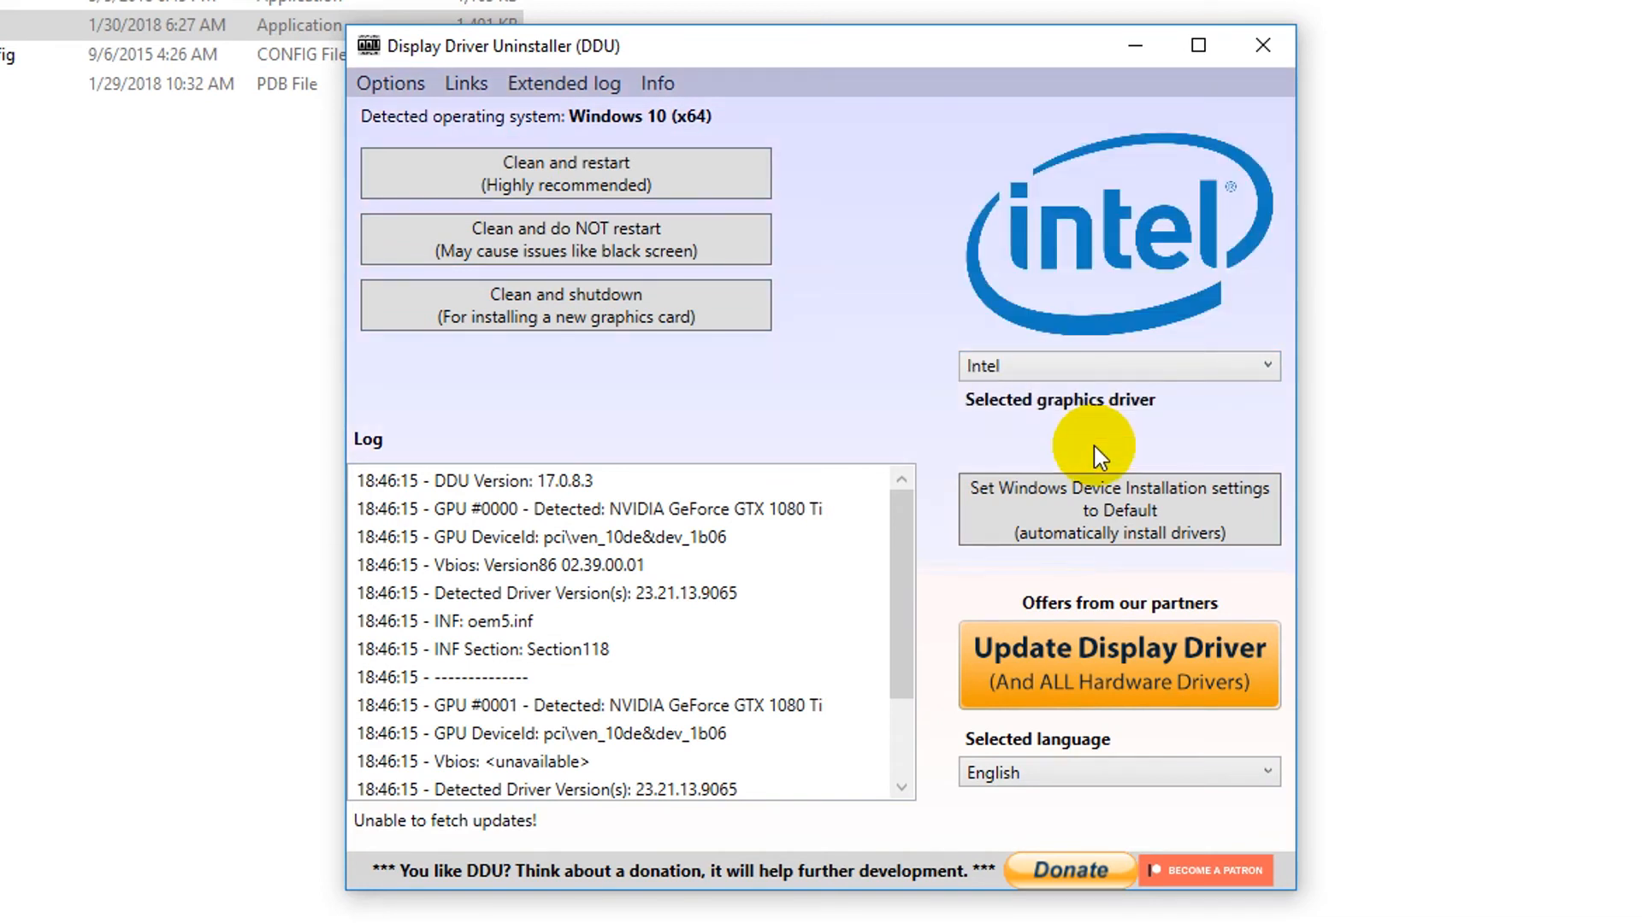
mouse_move(1099, 380)
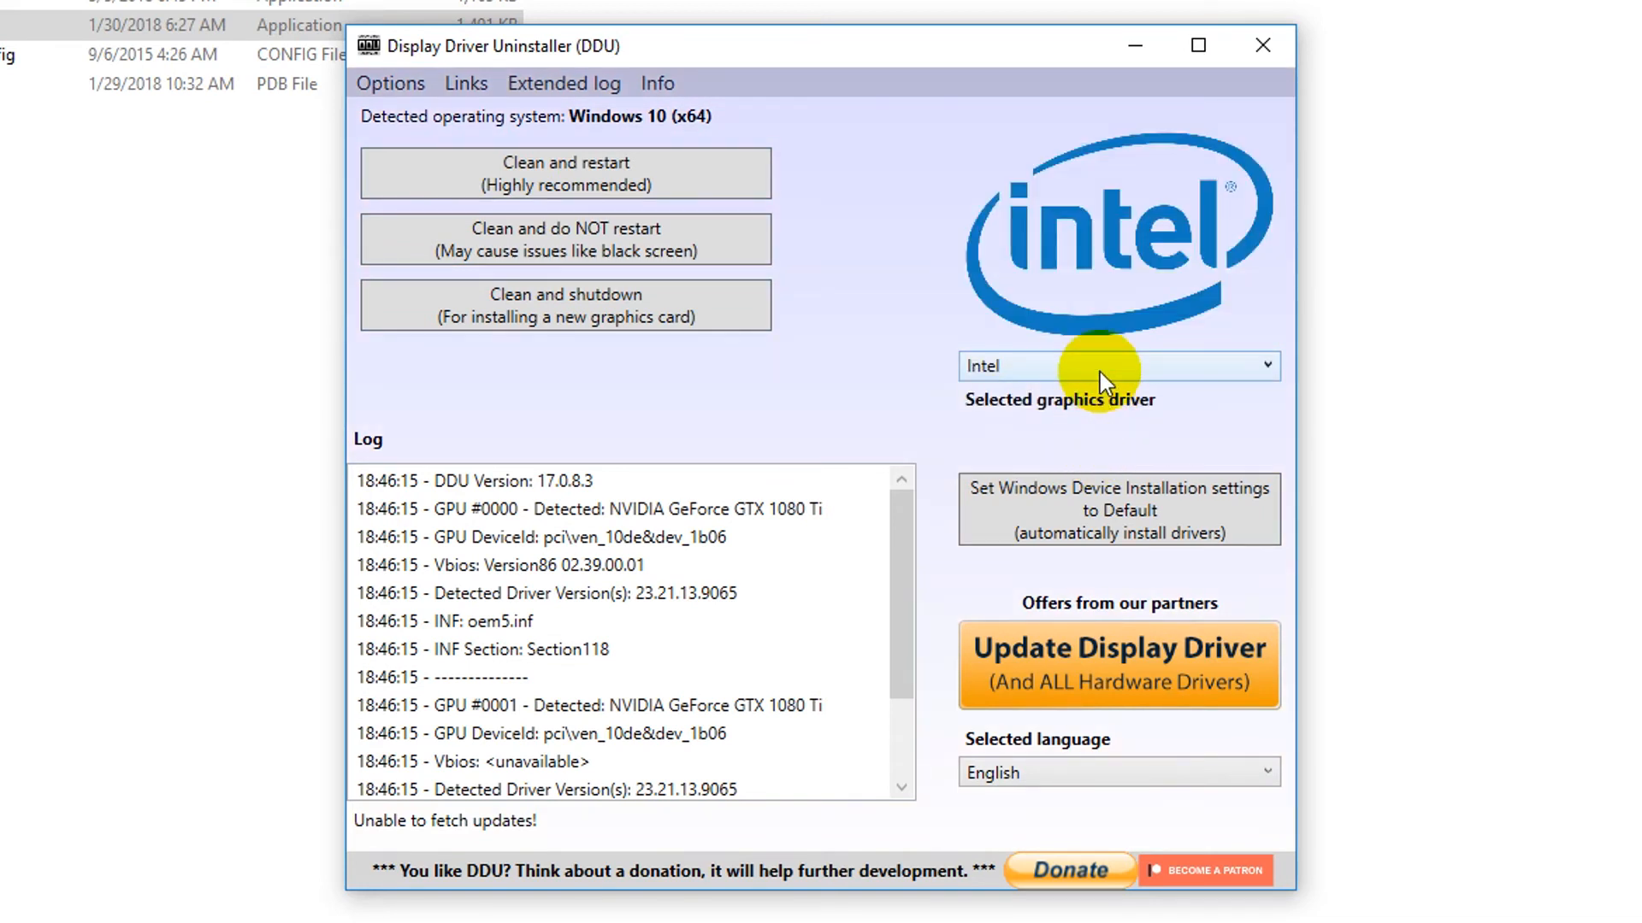
click(1117, 366)
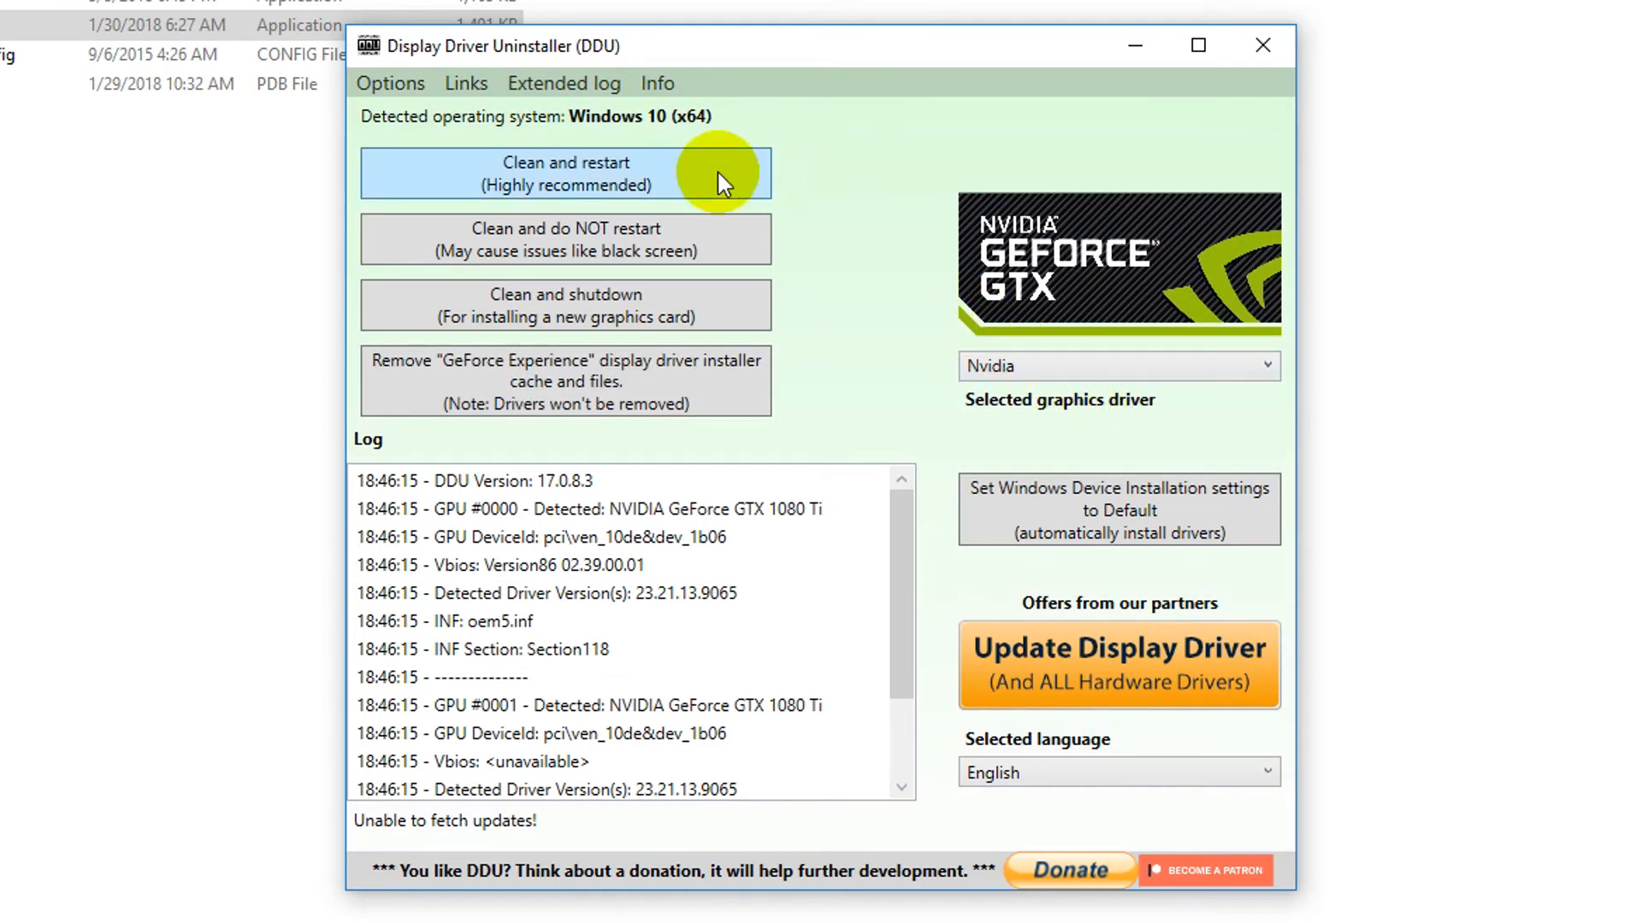
mouse_move(717, 176)
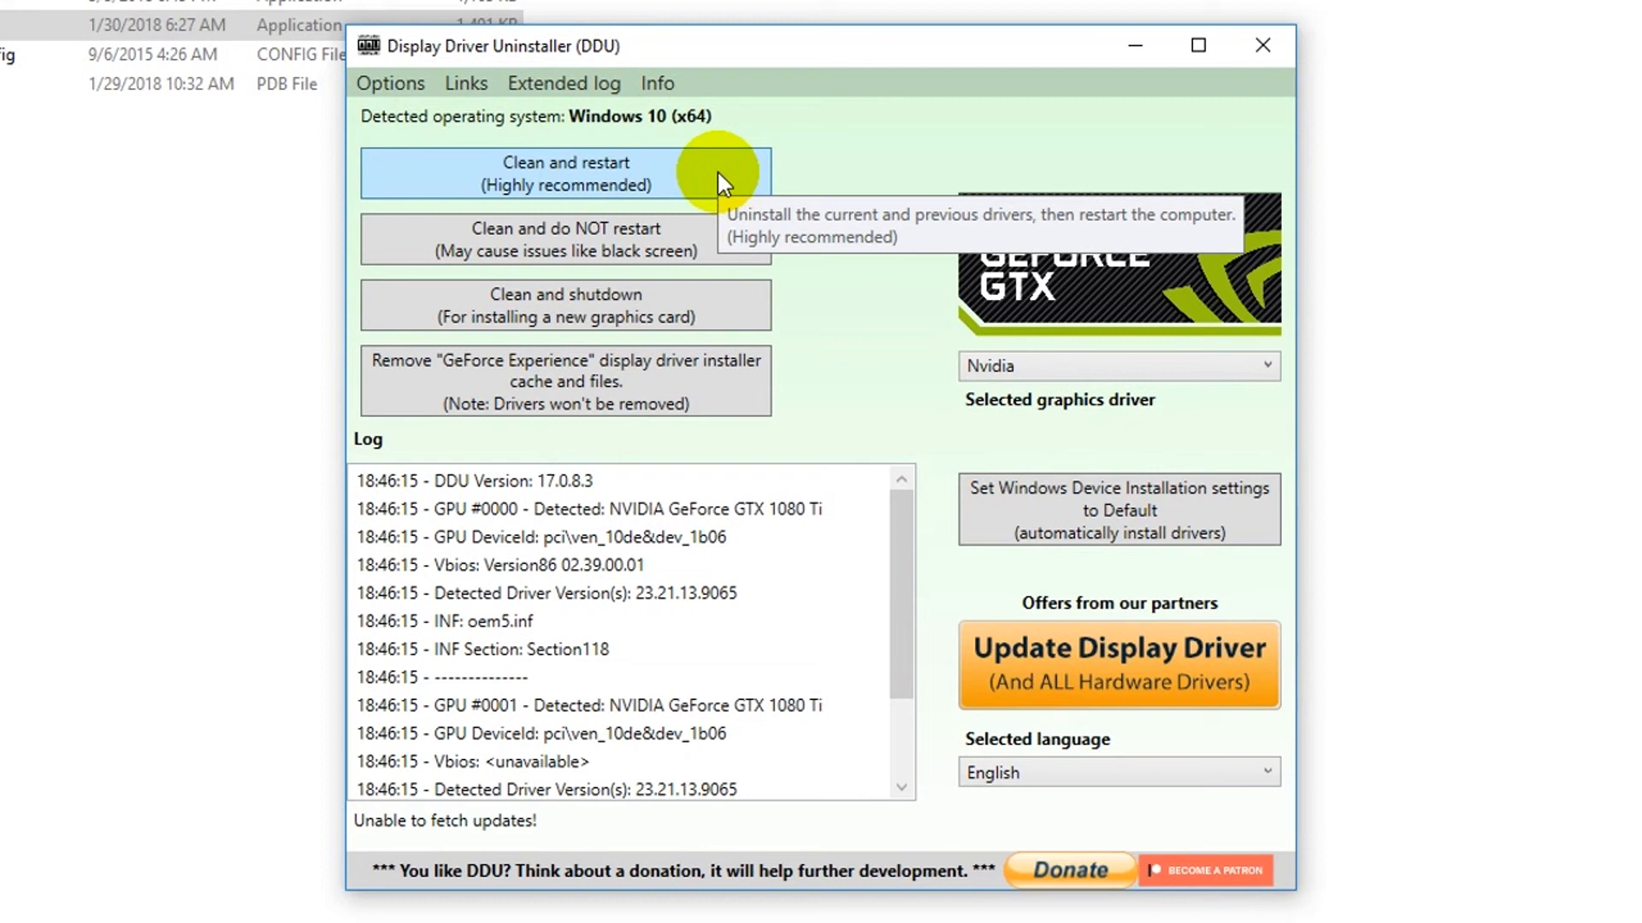
mouse_move(730, 311)
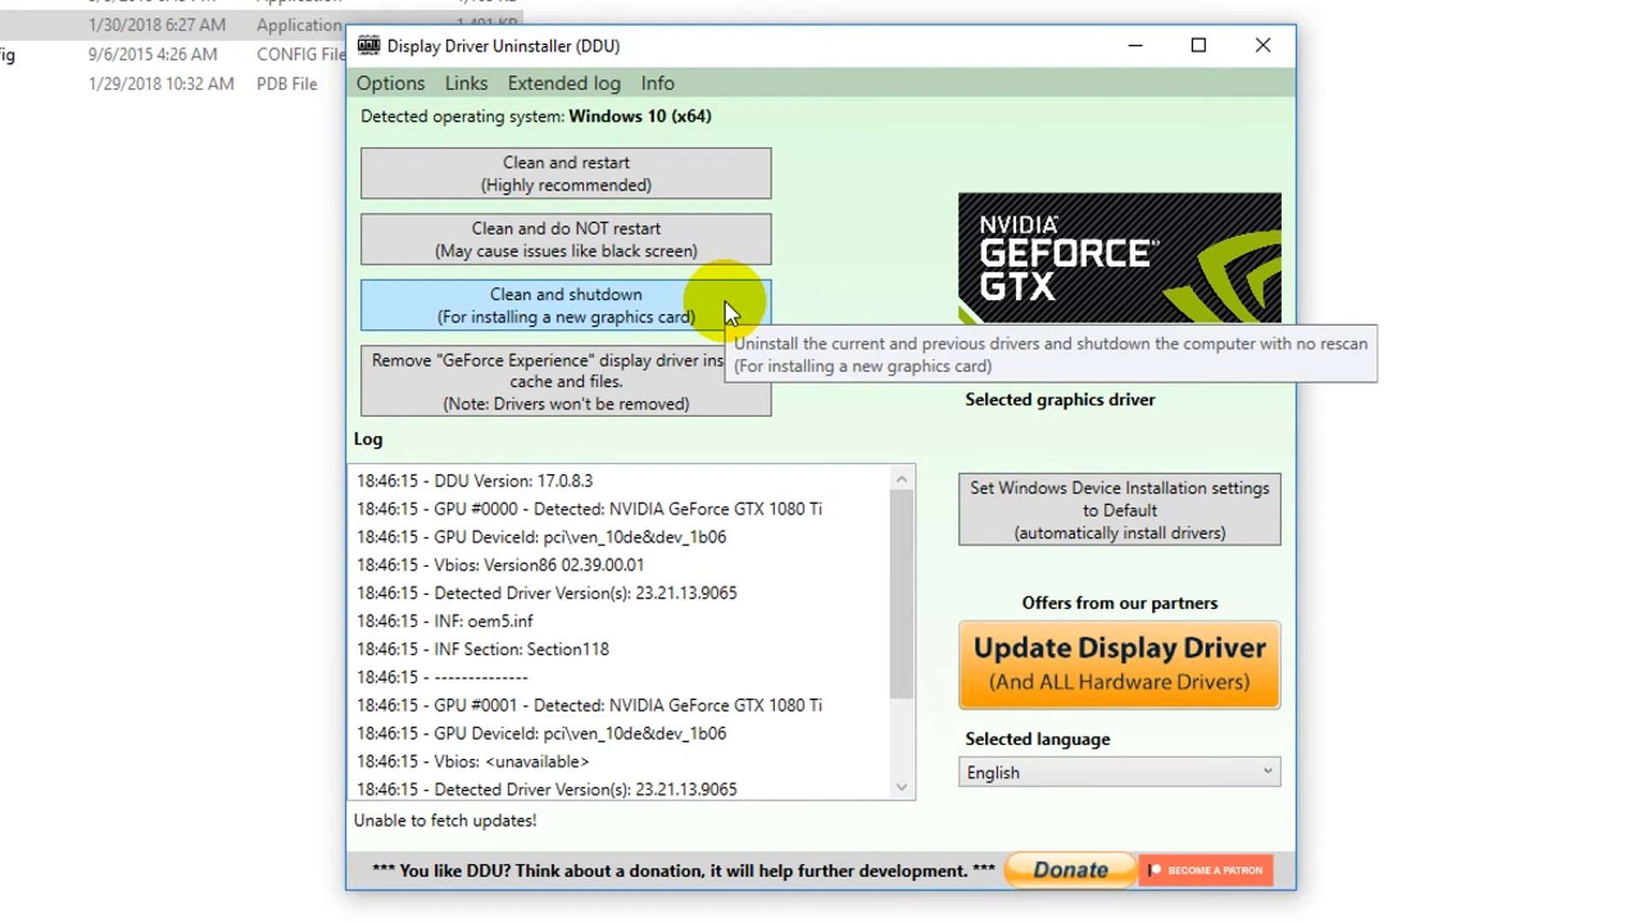
mouse_move(739, 382)
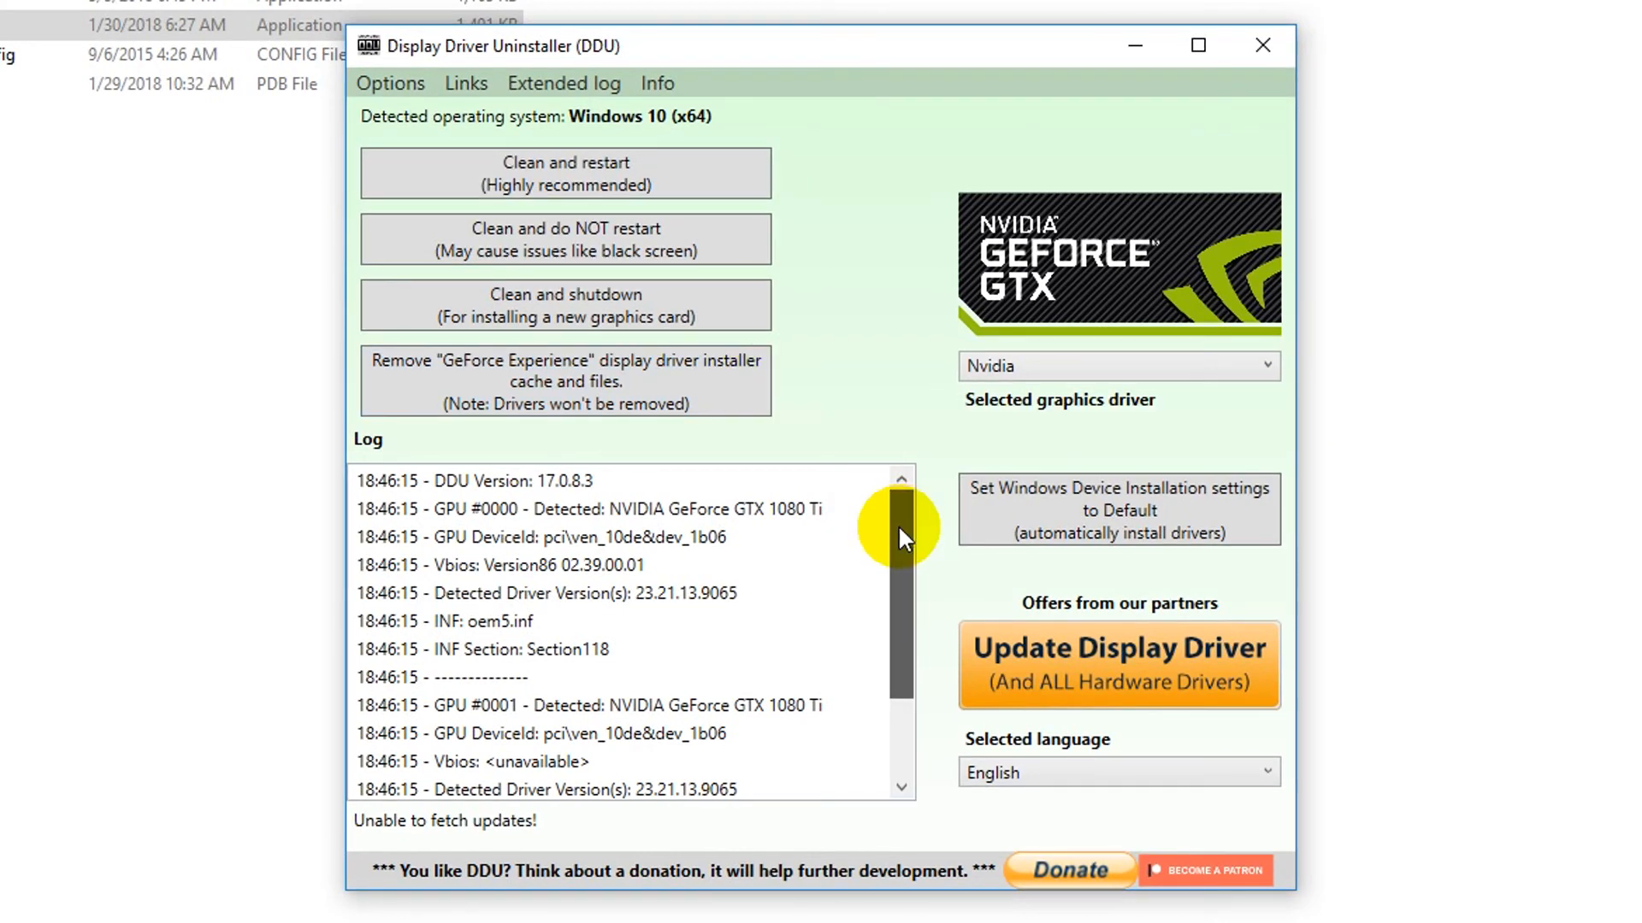
scroll(down, 3)
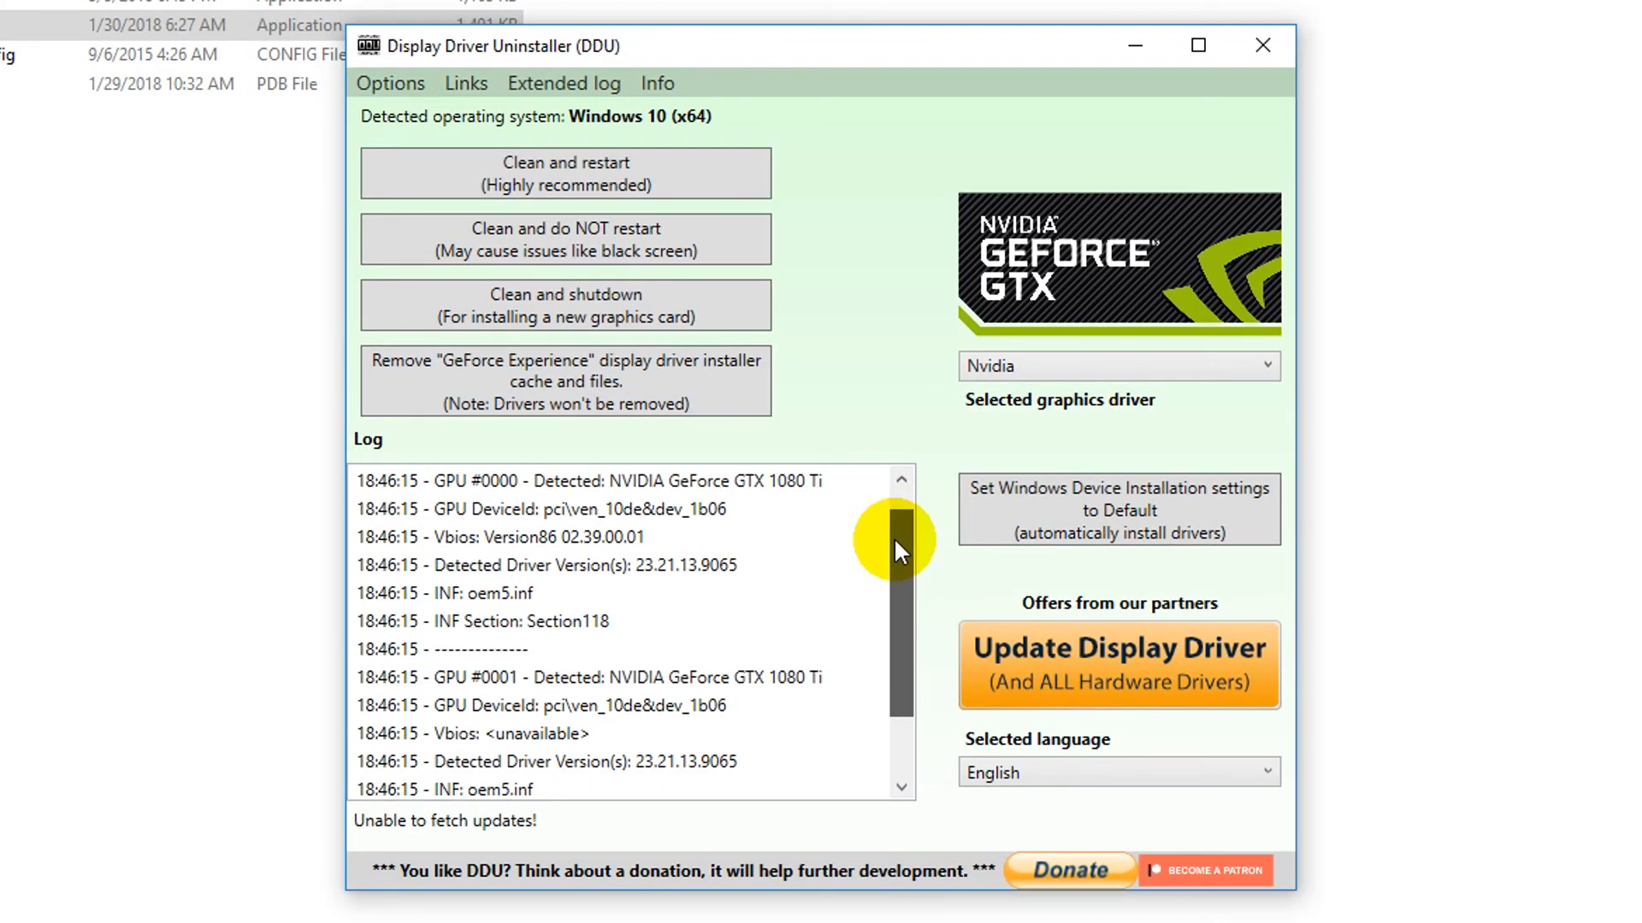
scroll(down, 3)
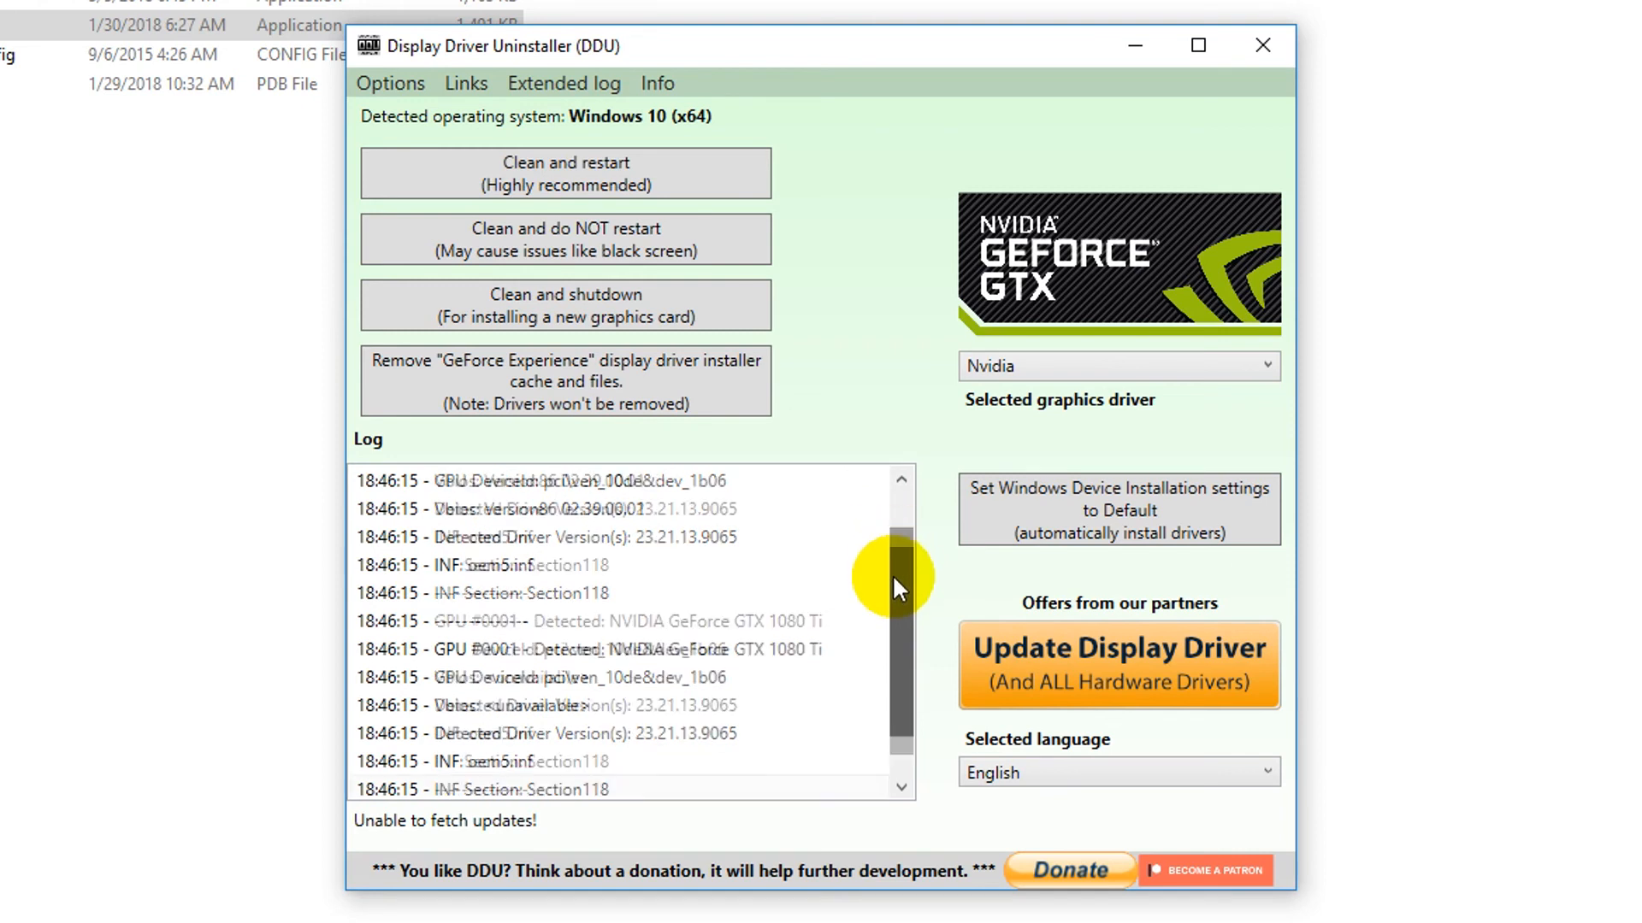